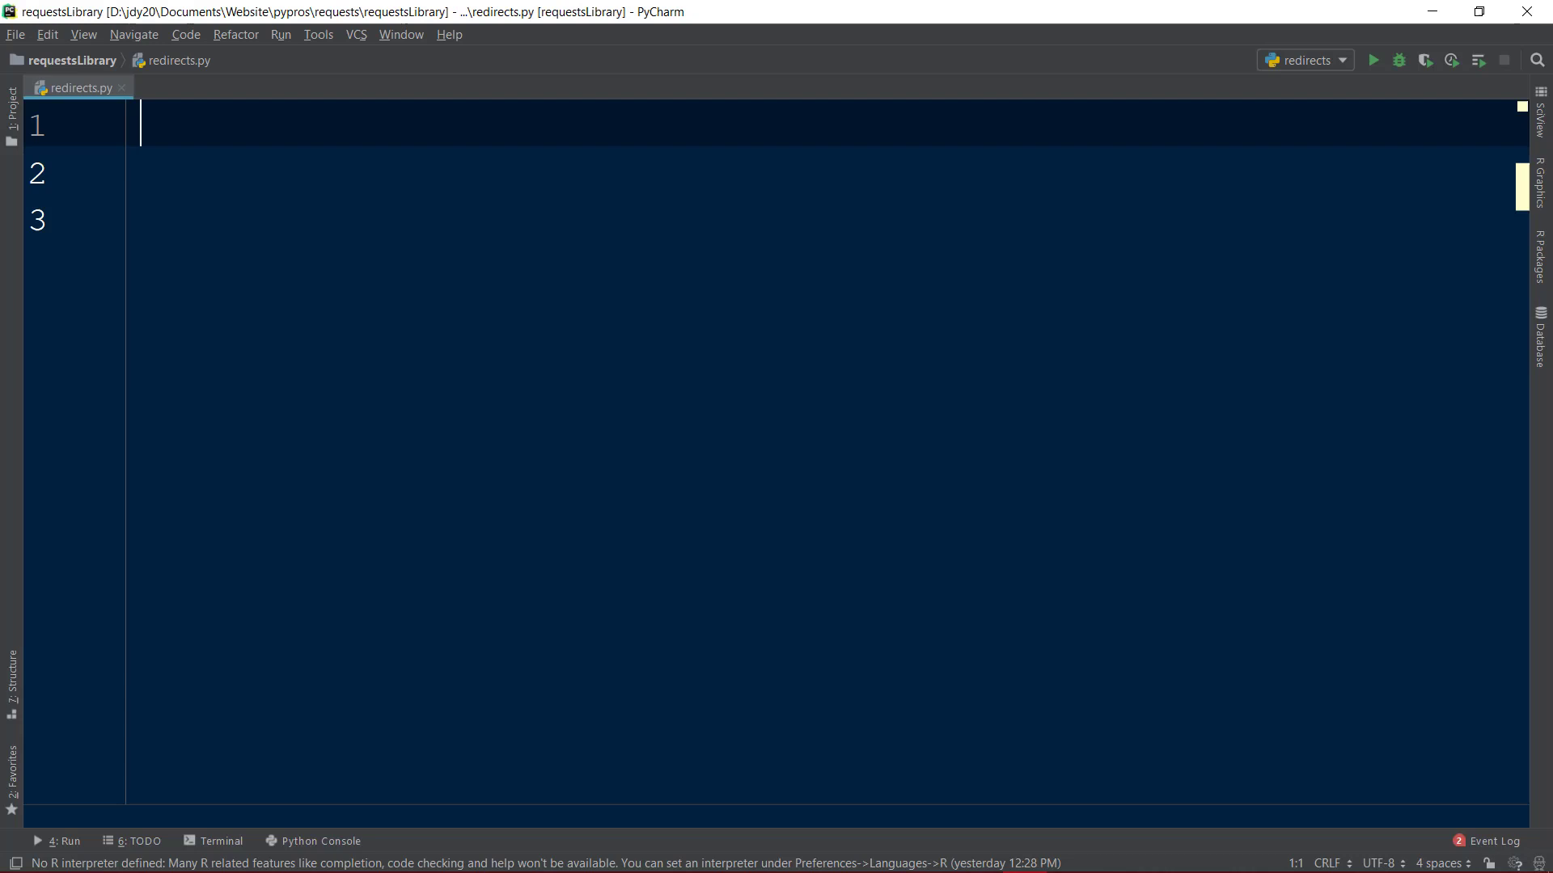
type("import")
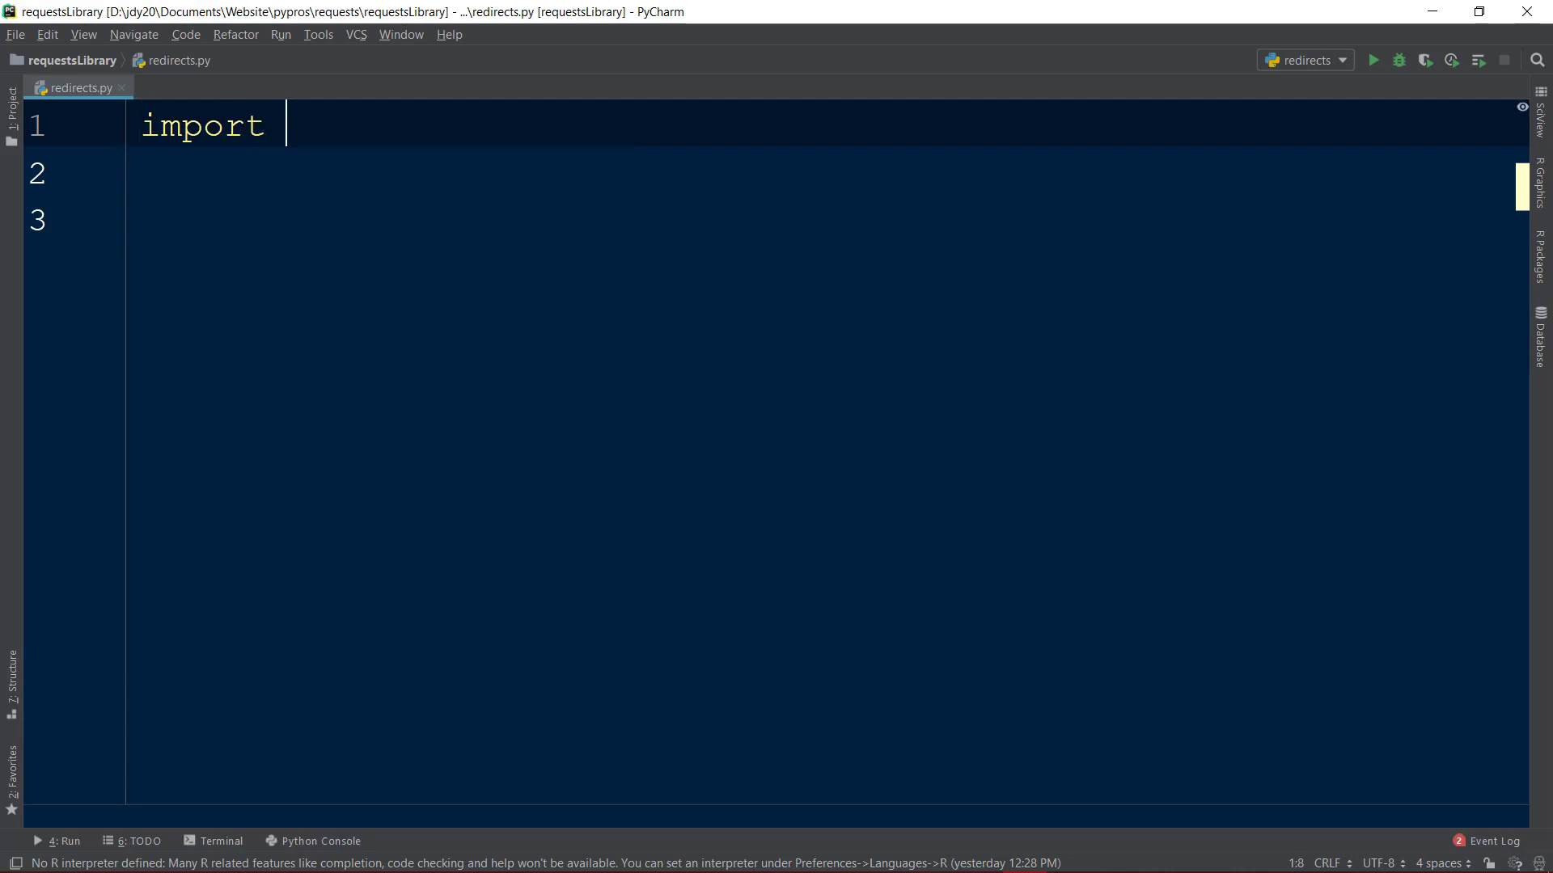
type("requests")
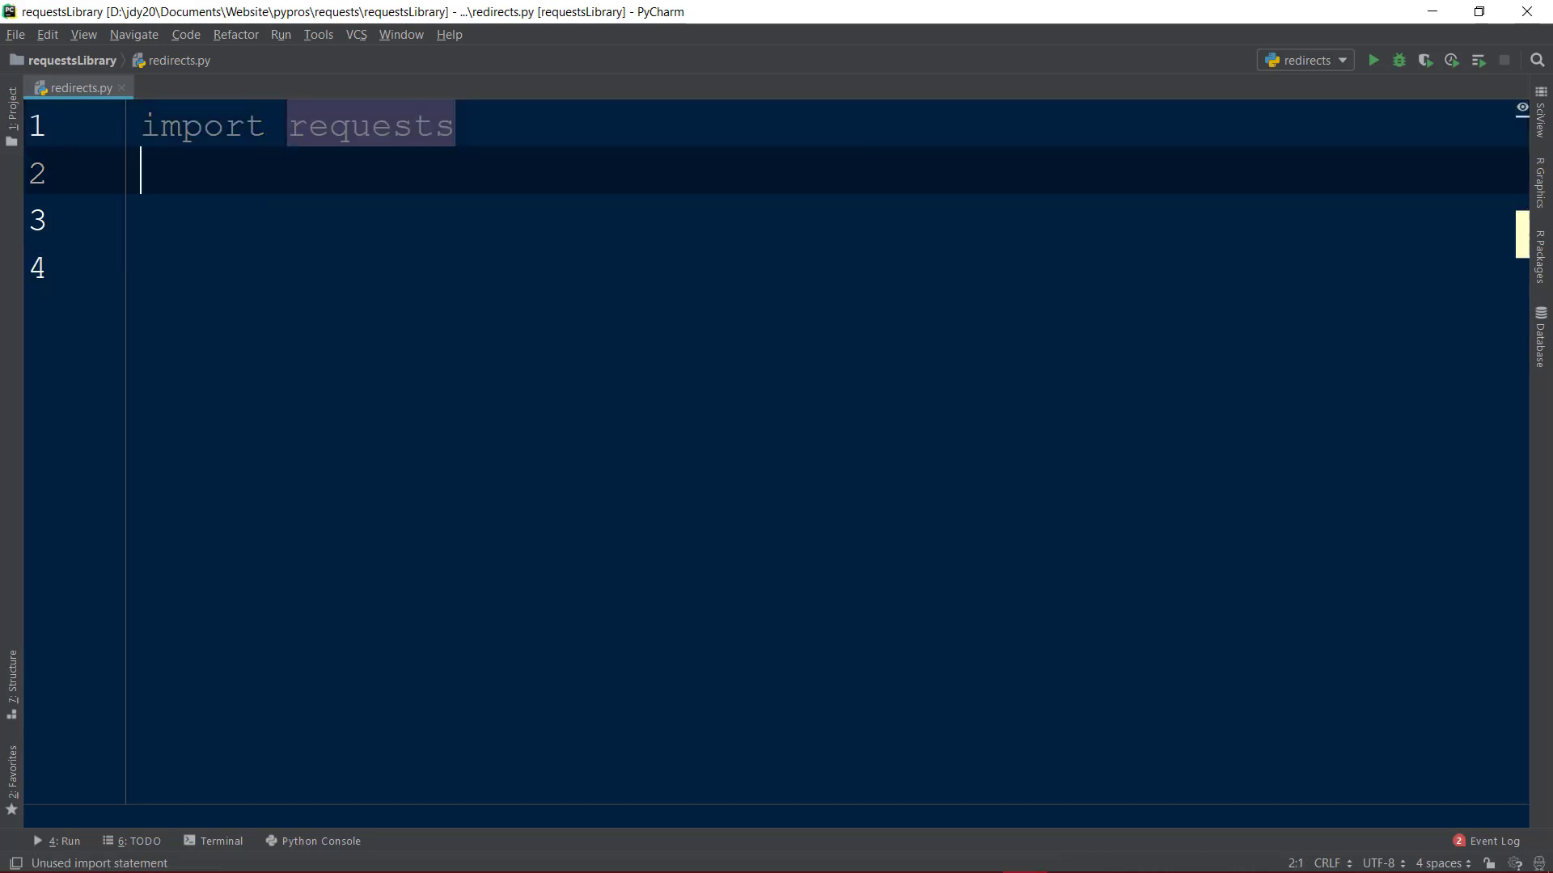
type("r")
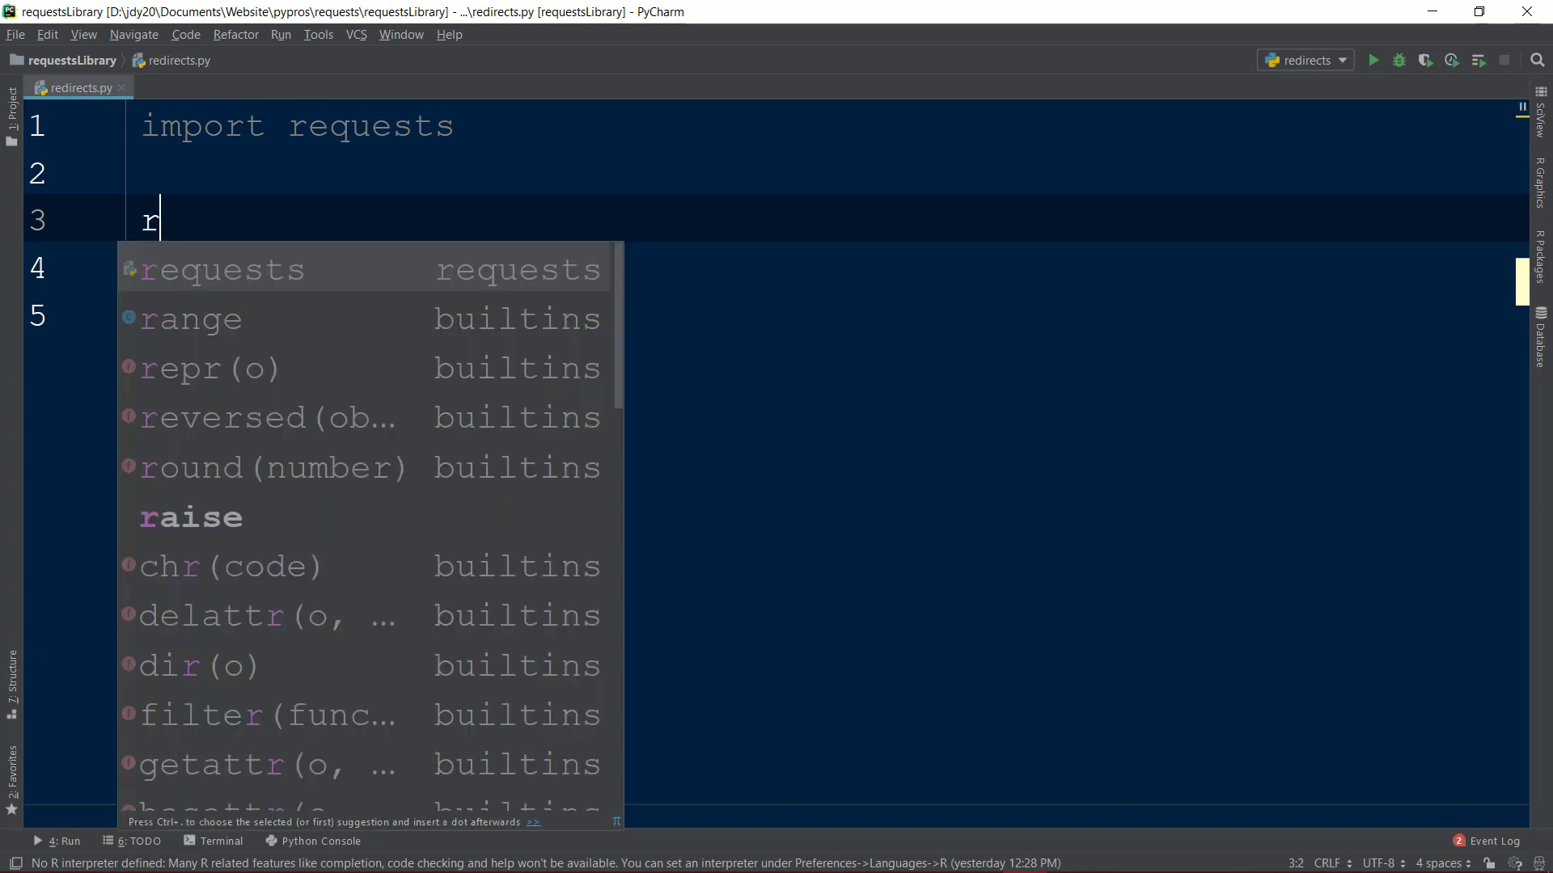
type("= re")
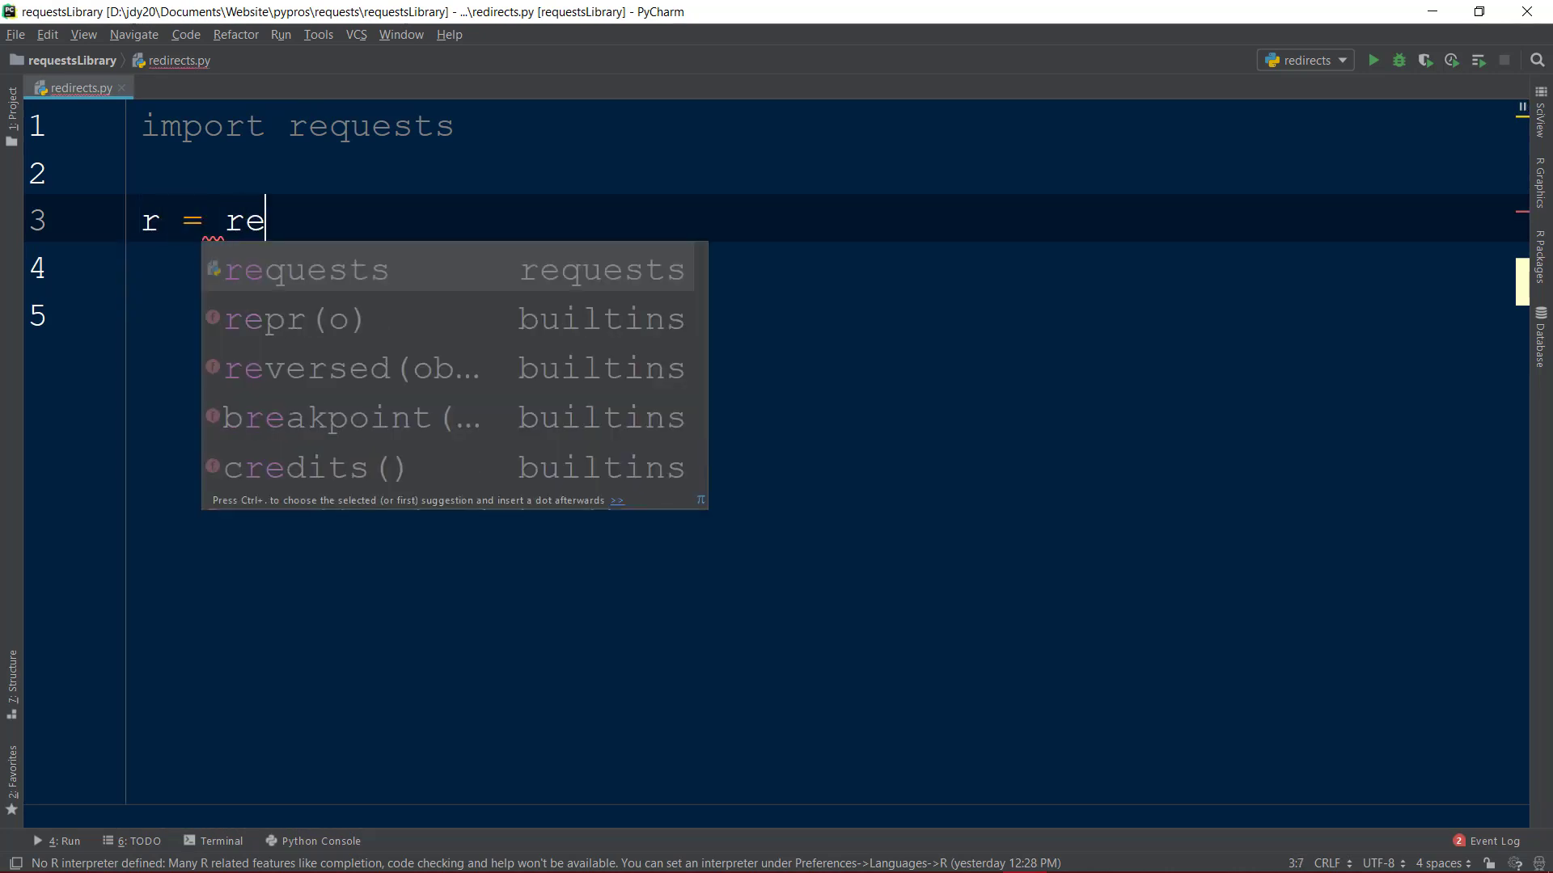
type("quests.get(")
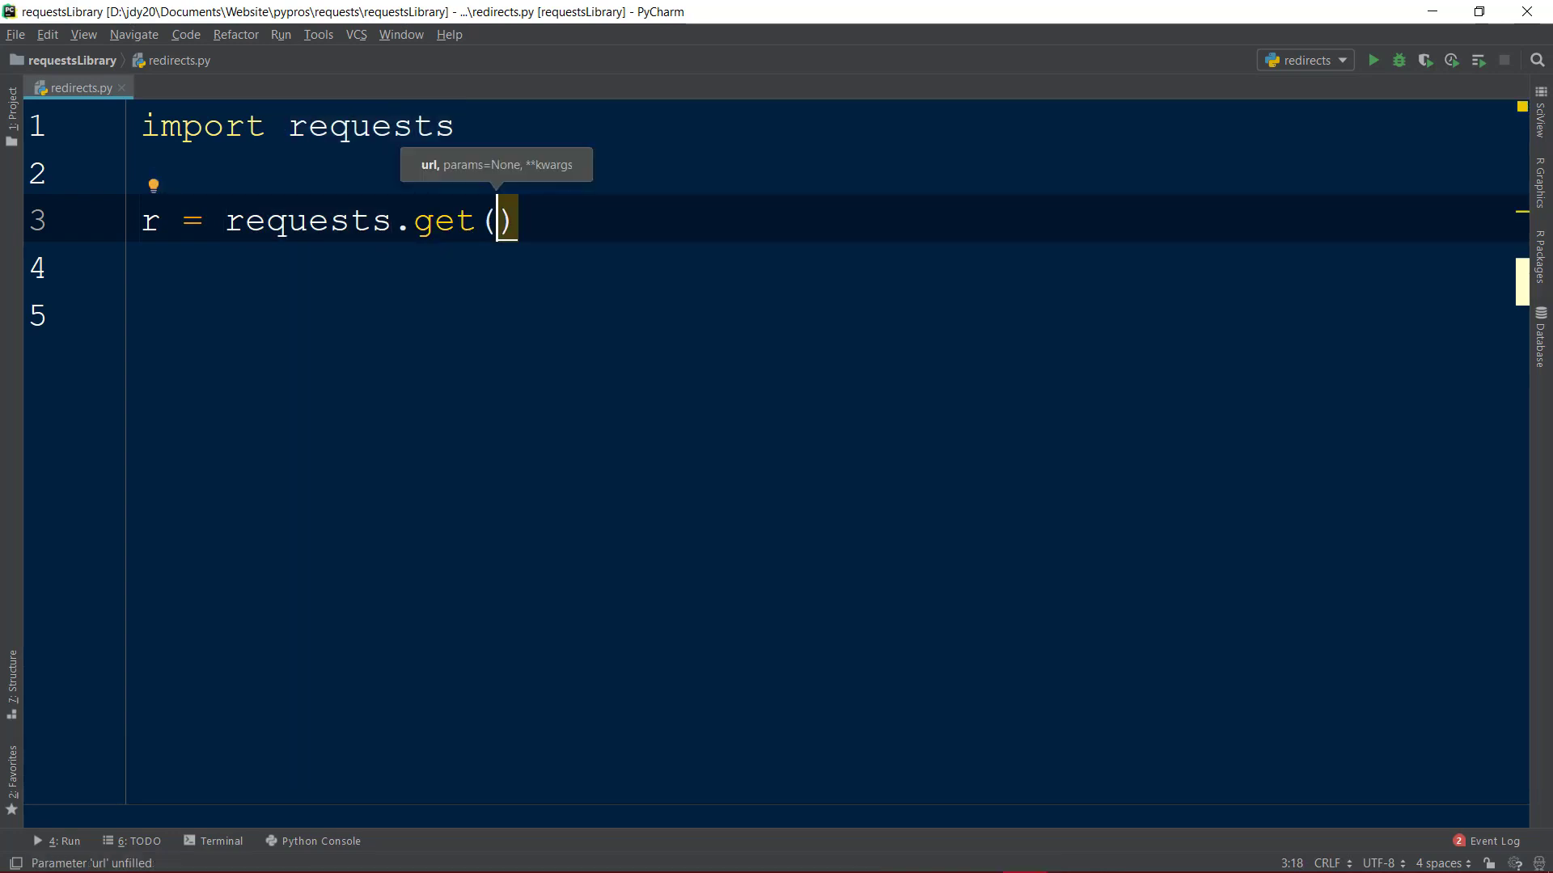
type("'h'")
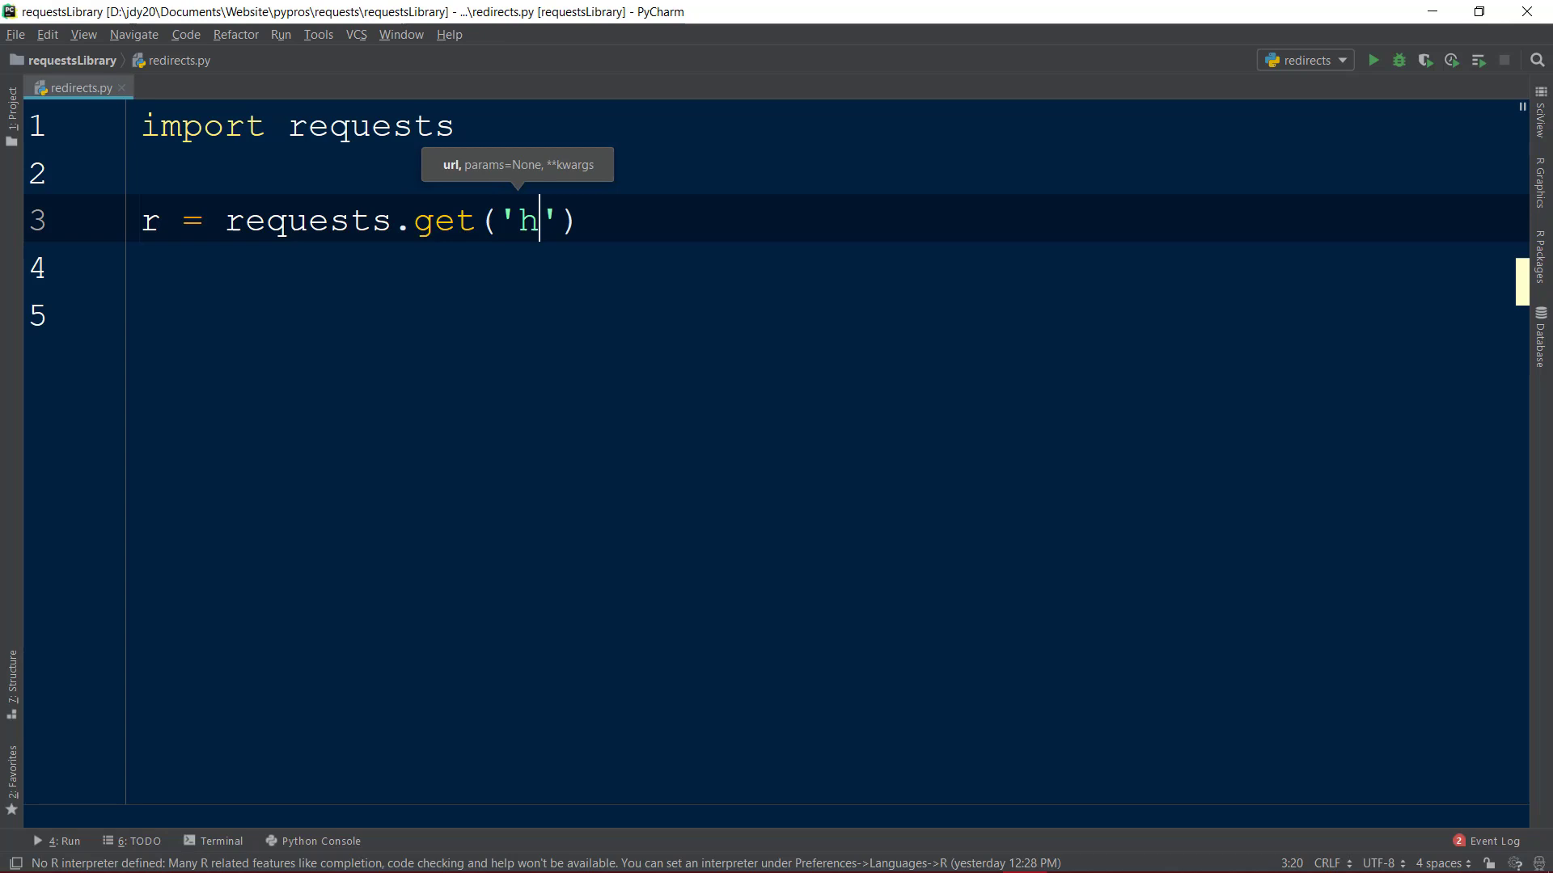
type("ttp://github.")
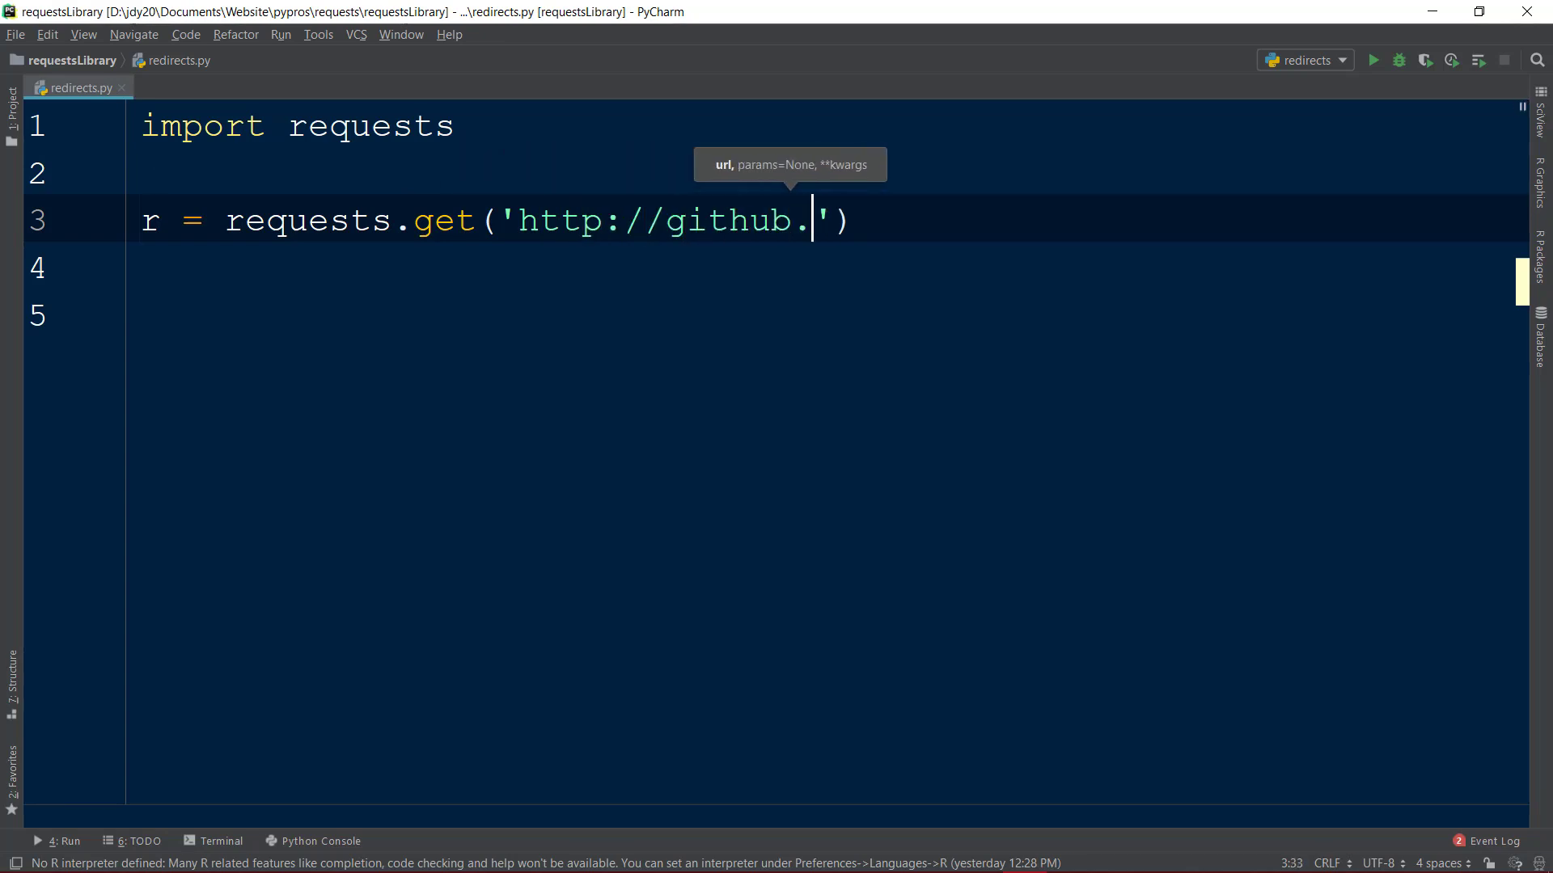
type("com")
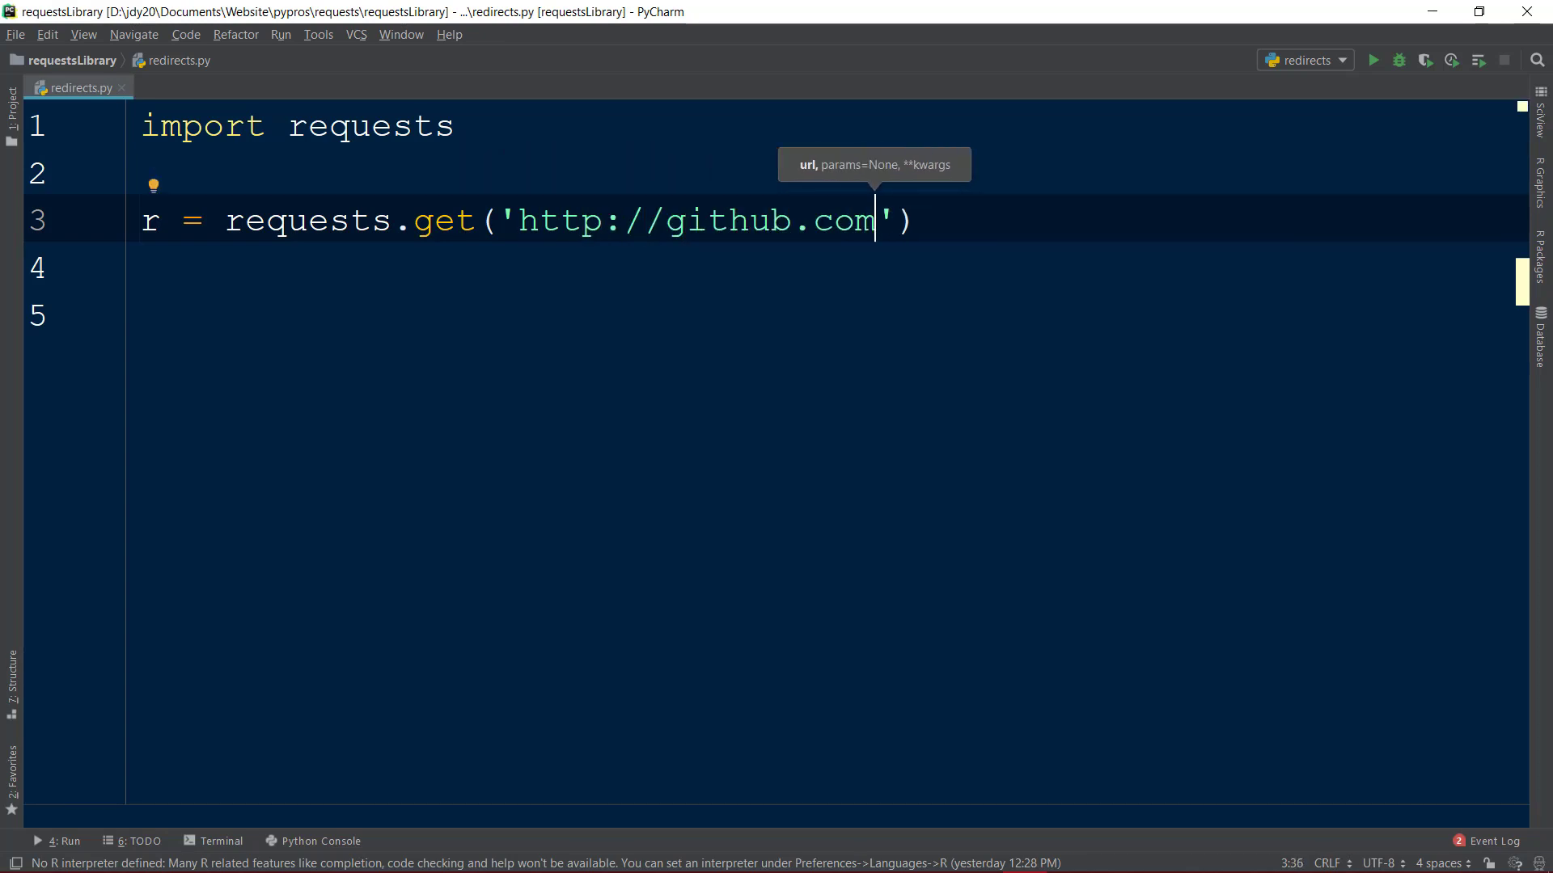
double_click(559, 220)
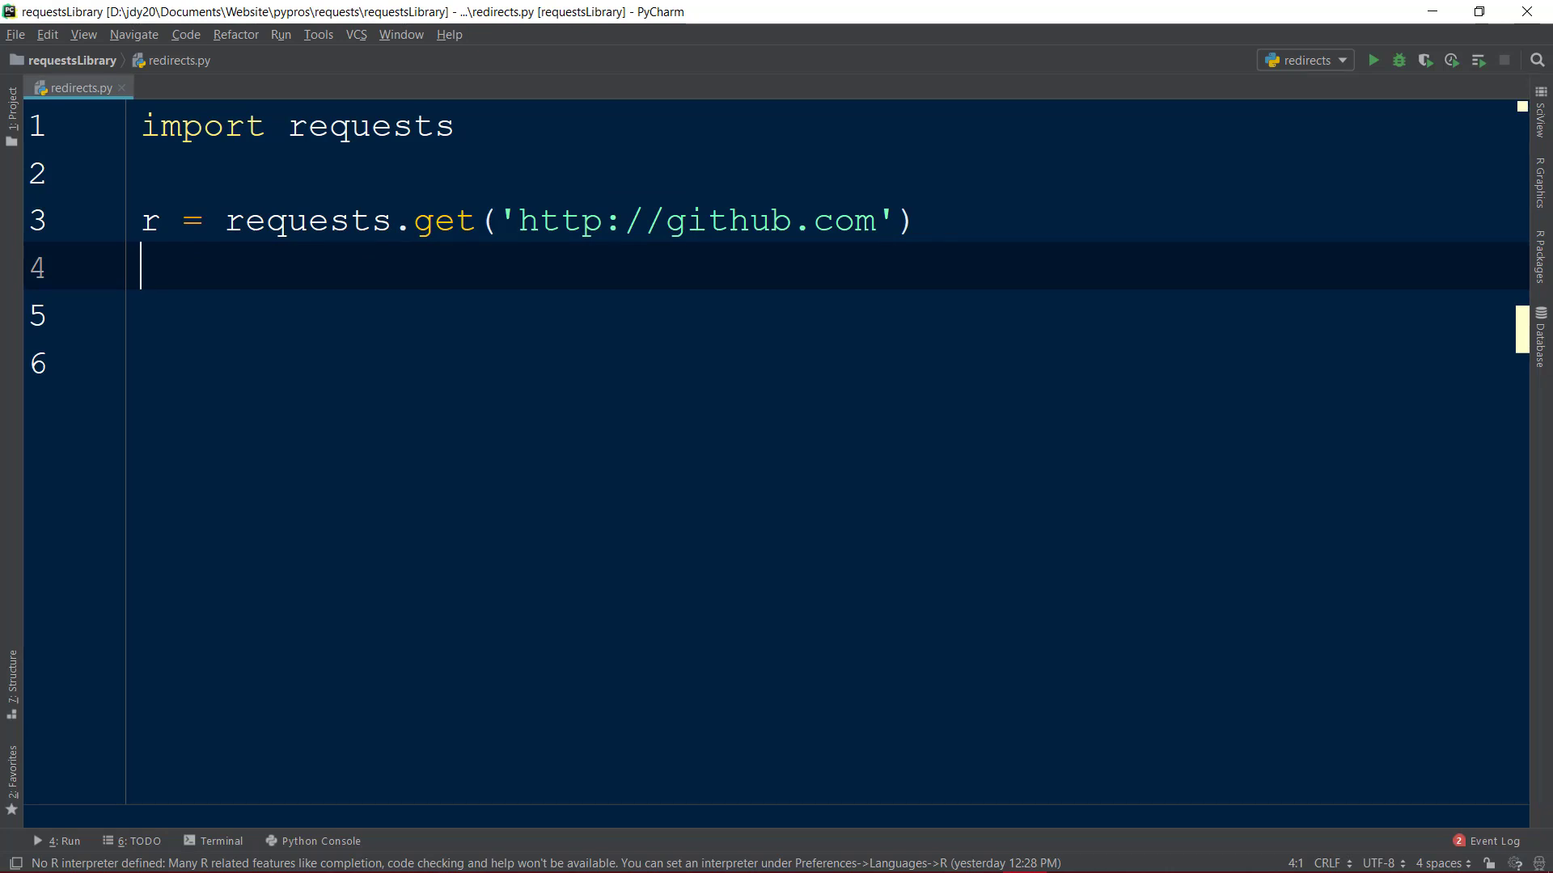
type("p")
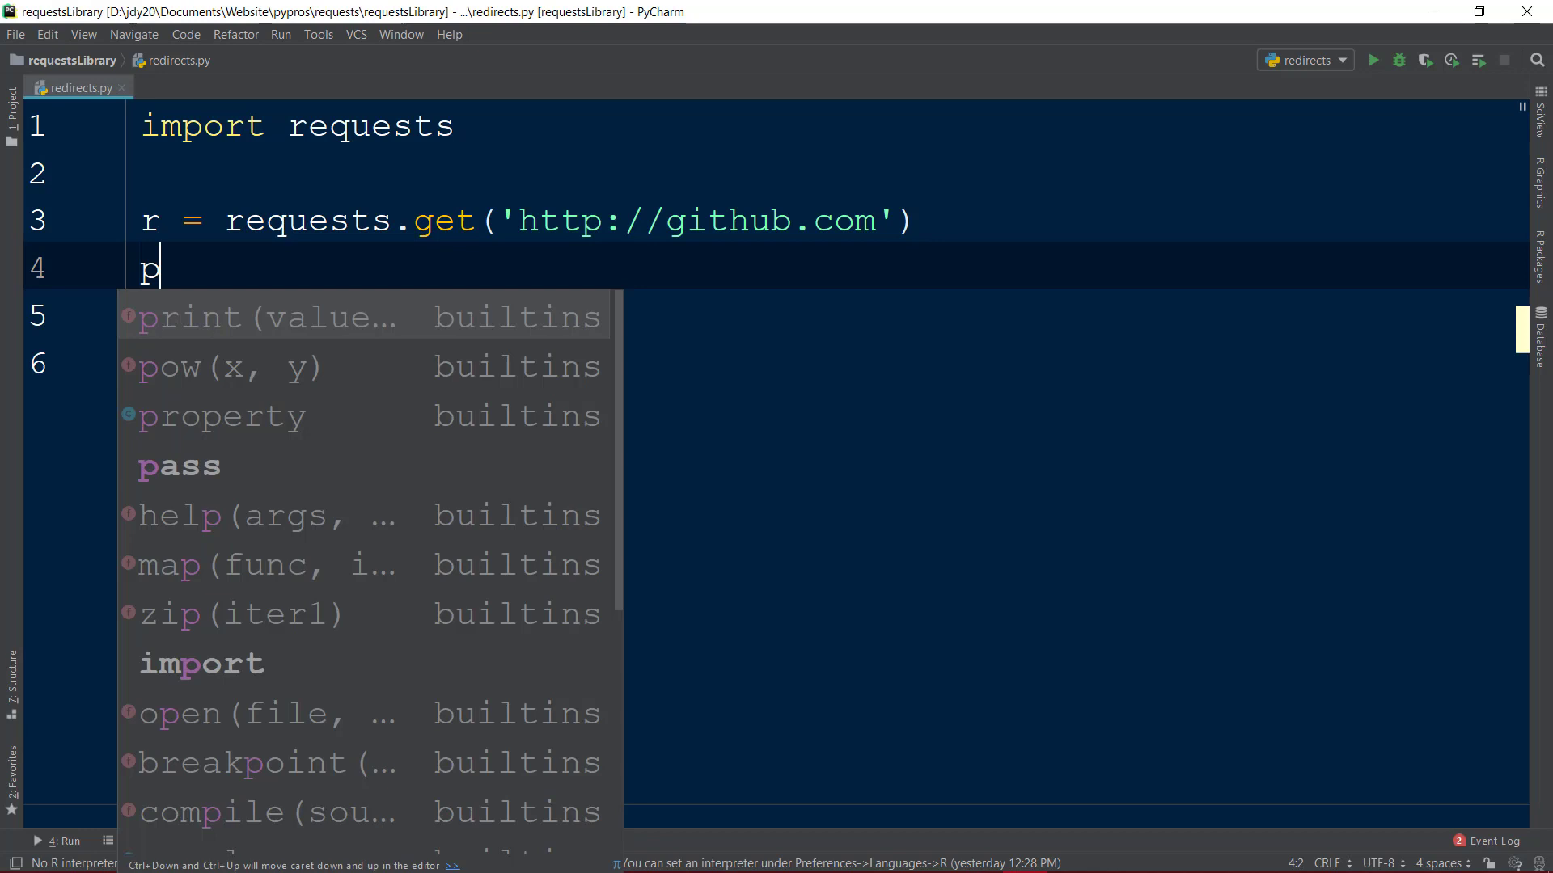
type("rint(r.url")
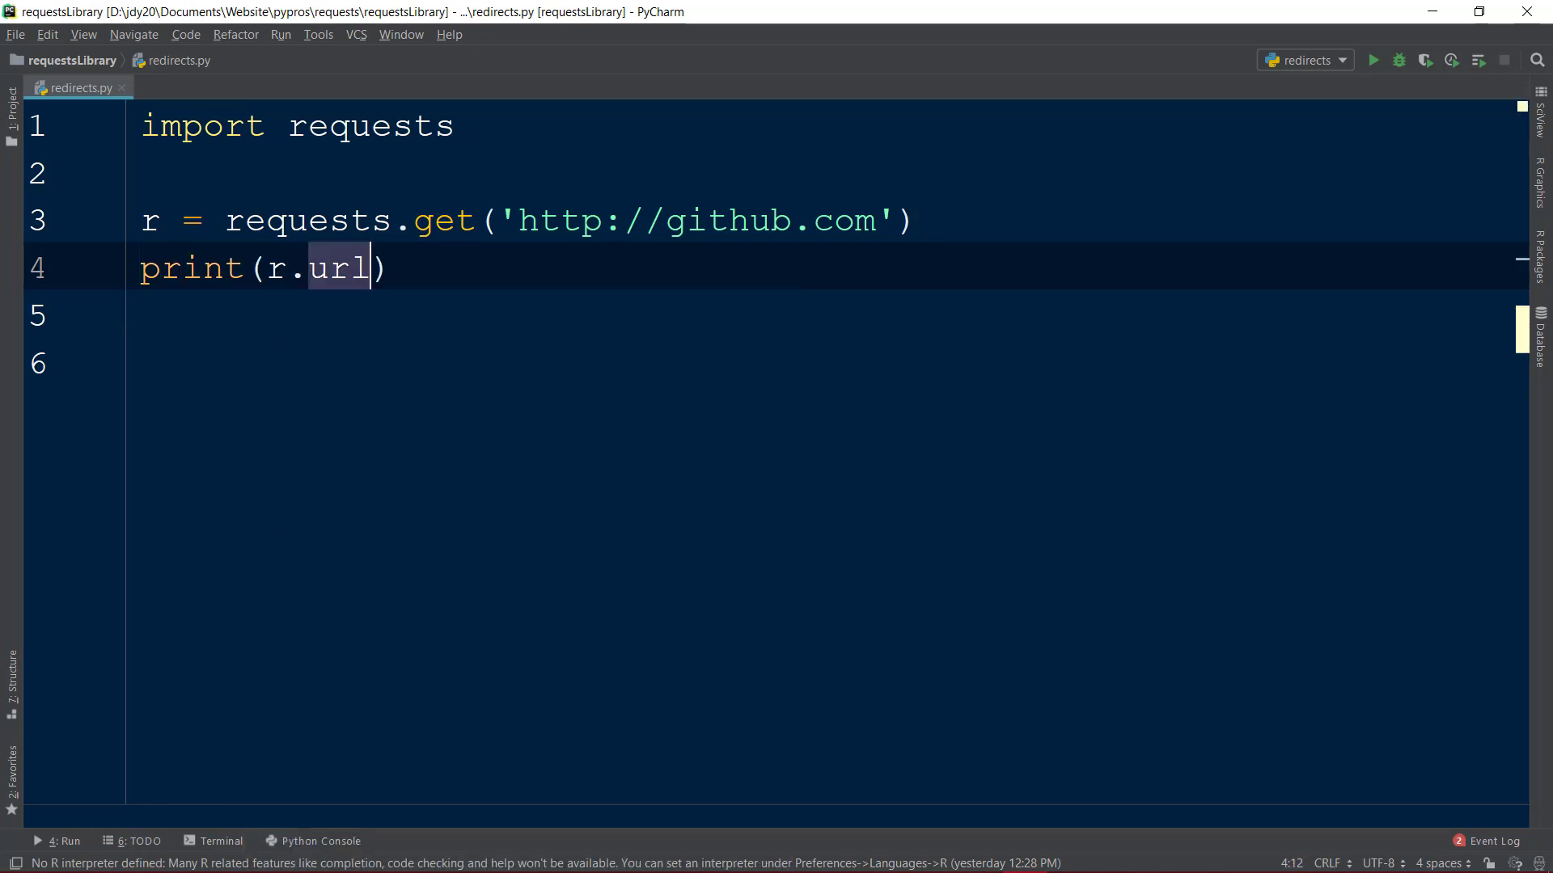
left_click(1373, 60)
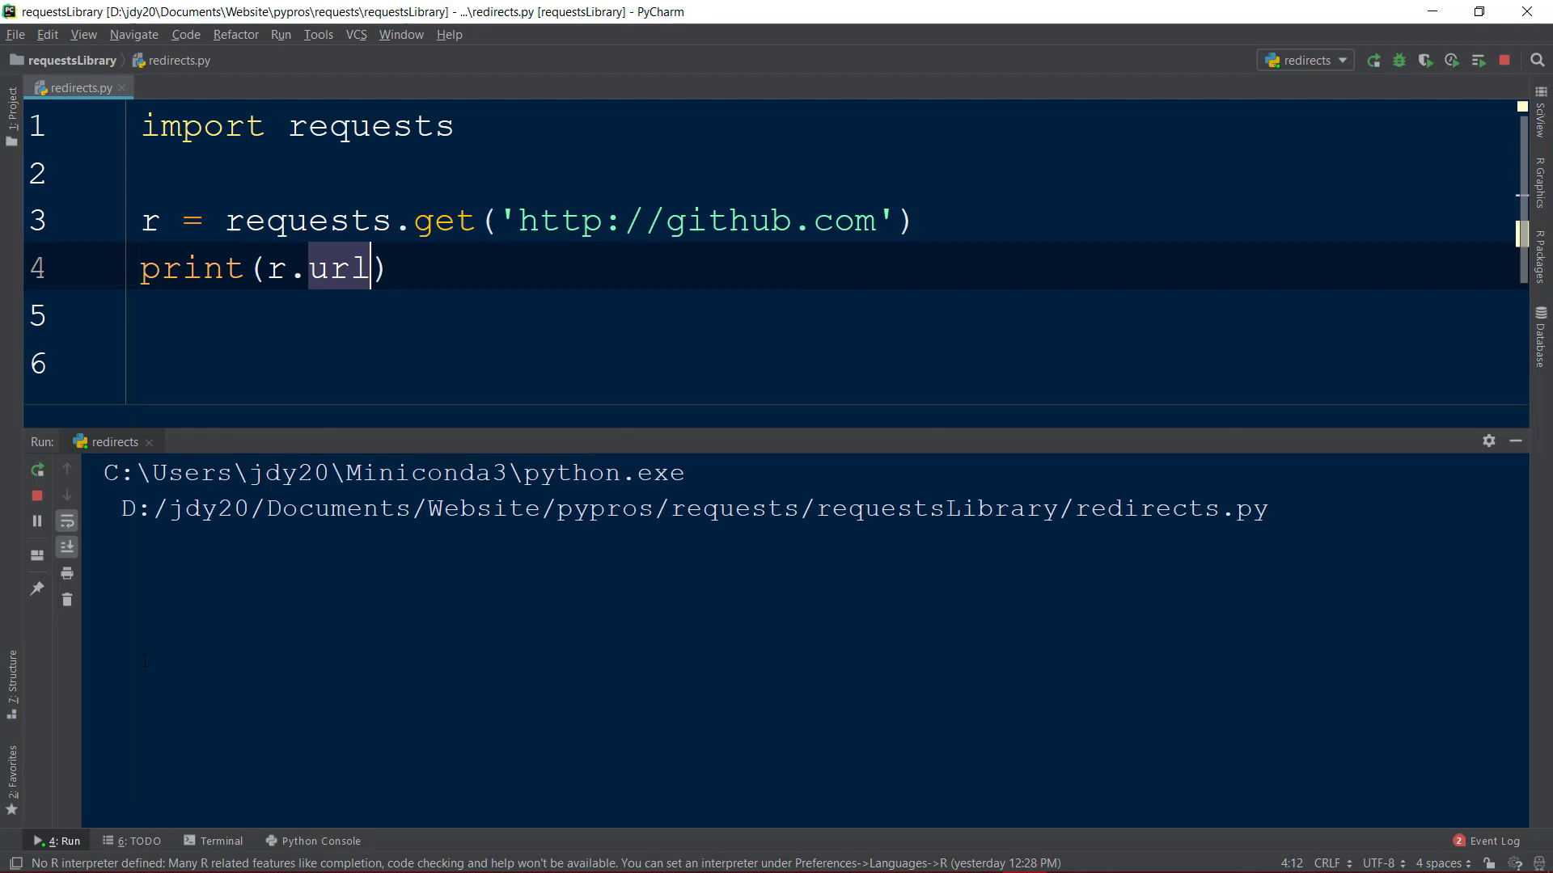
left_click(1374, 60)
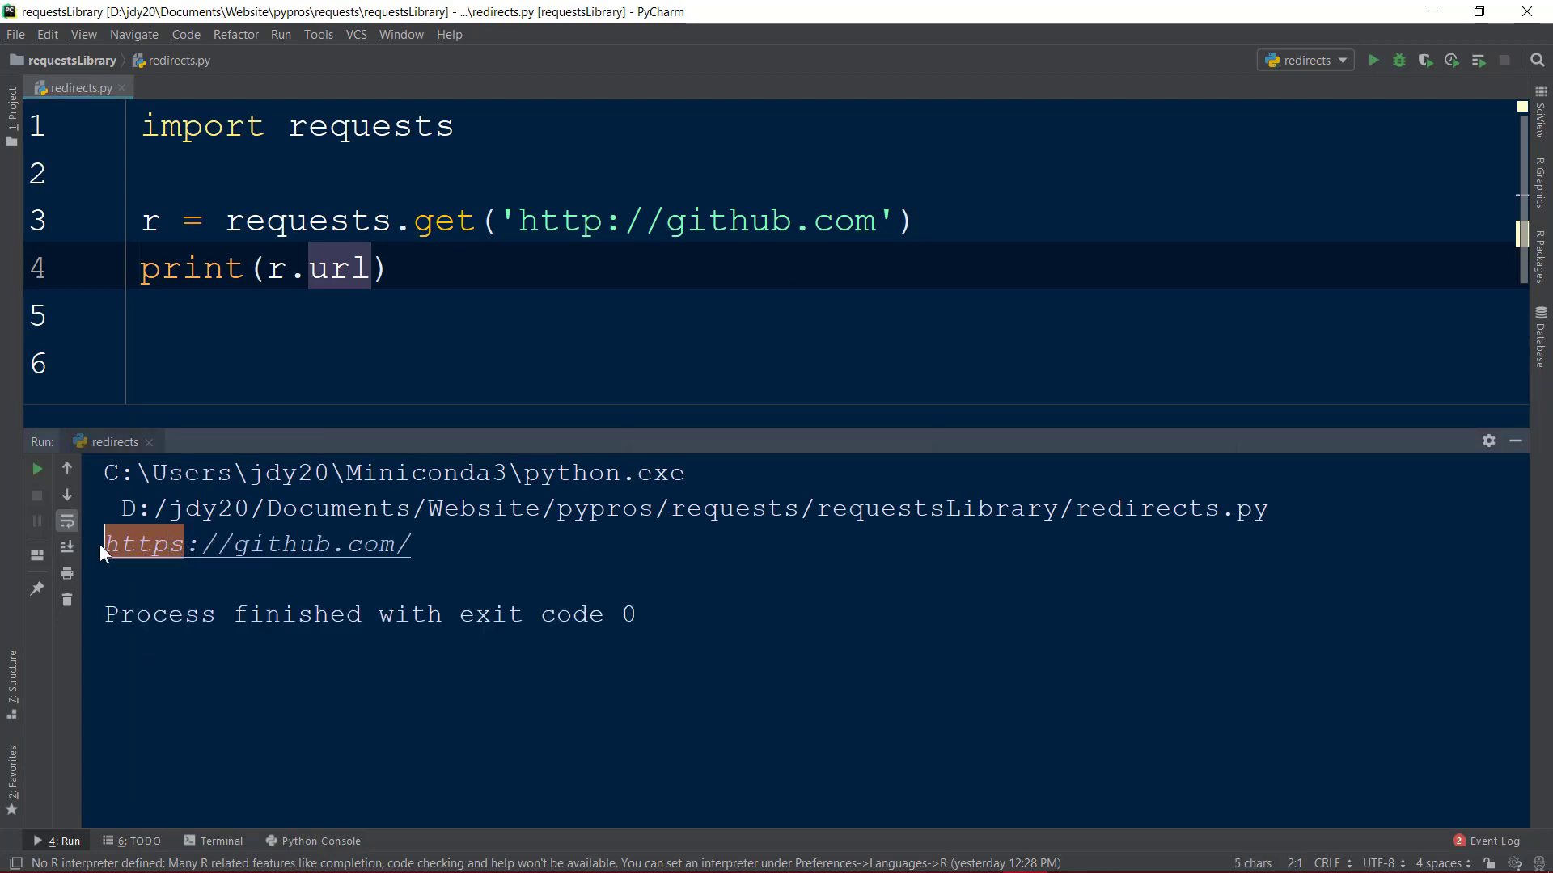
Add print(r.status_code) and rerun, showing 200, then clear those print lines
type("p")
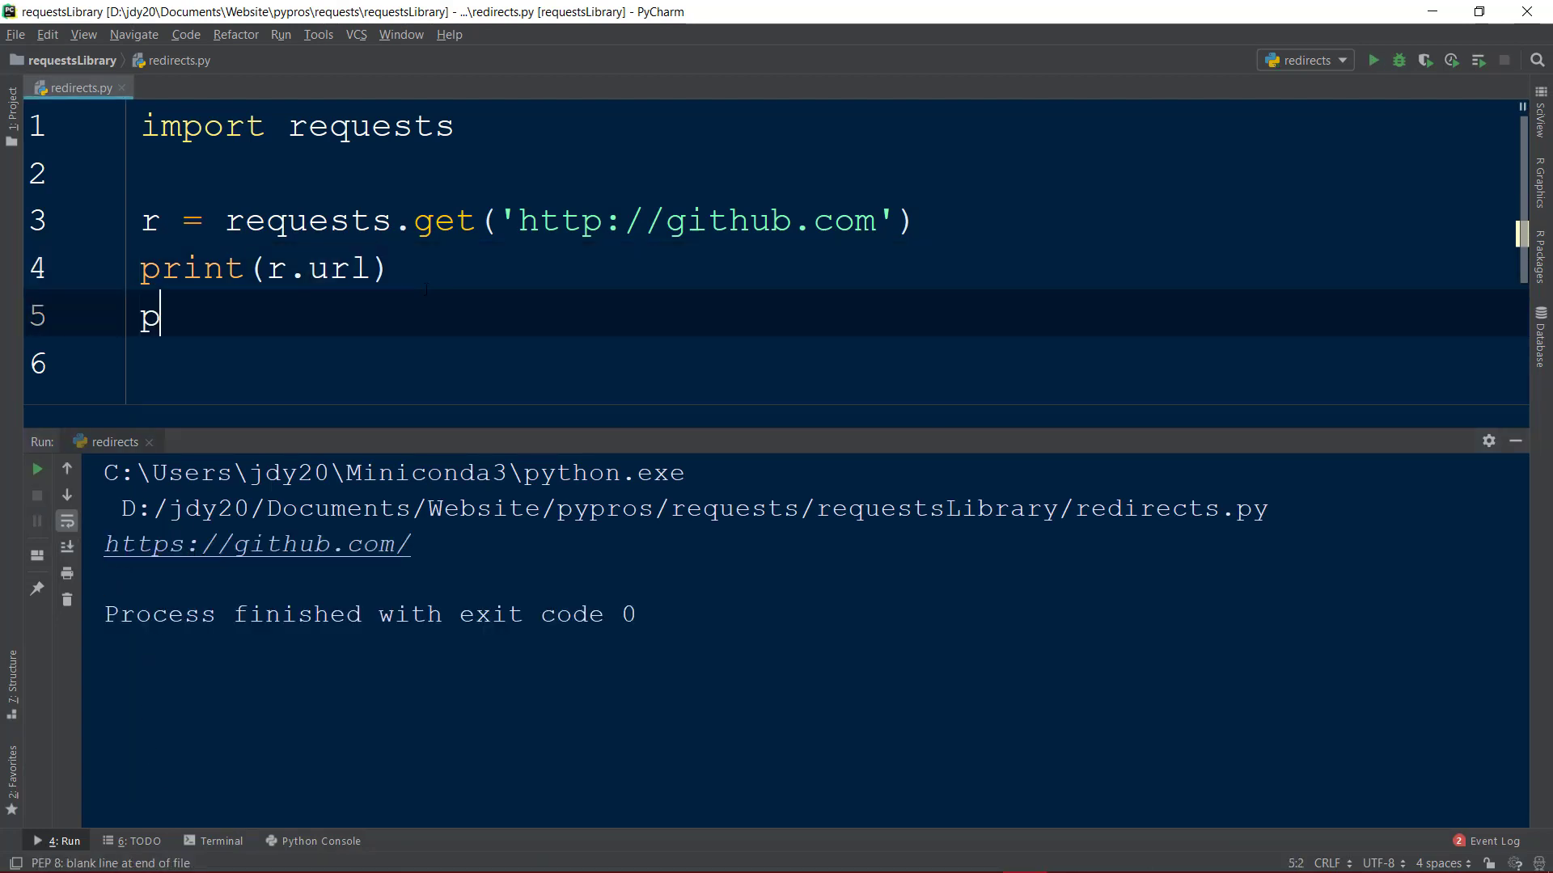
type("rint(r.status_code)")
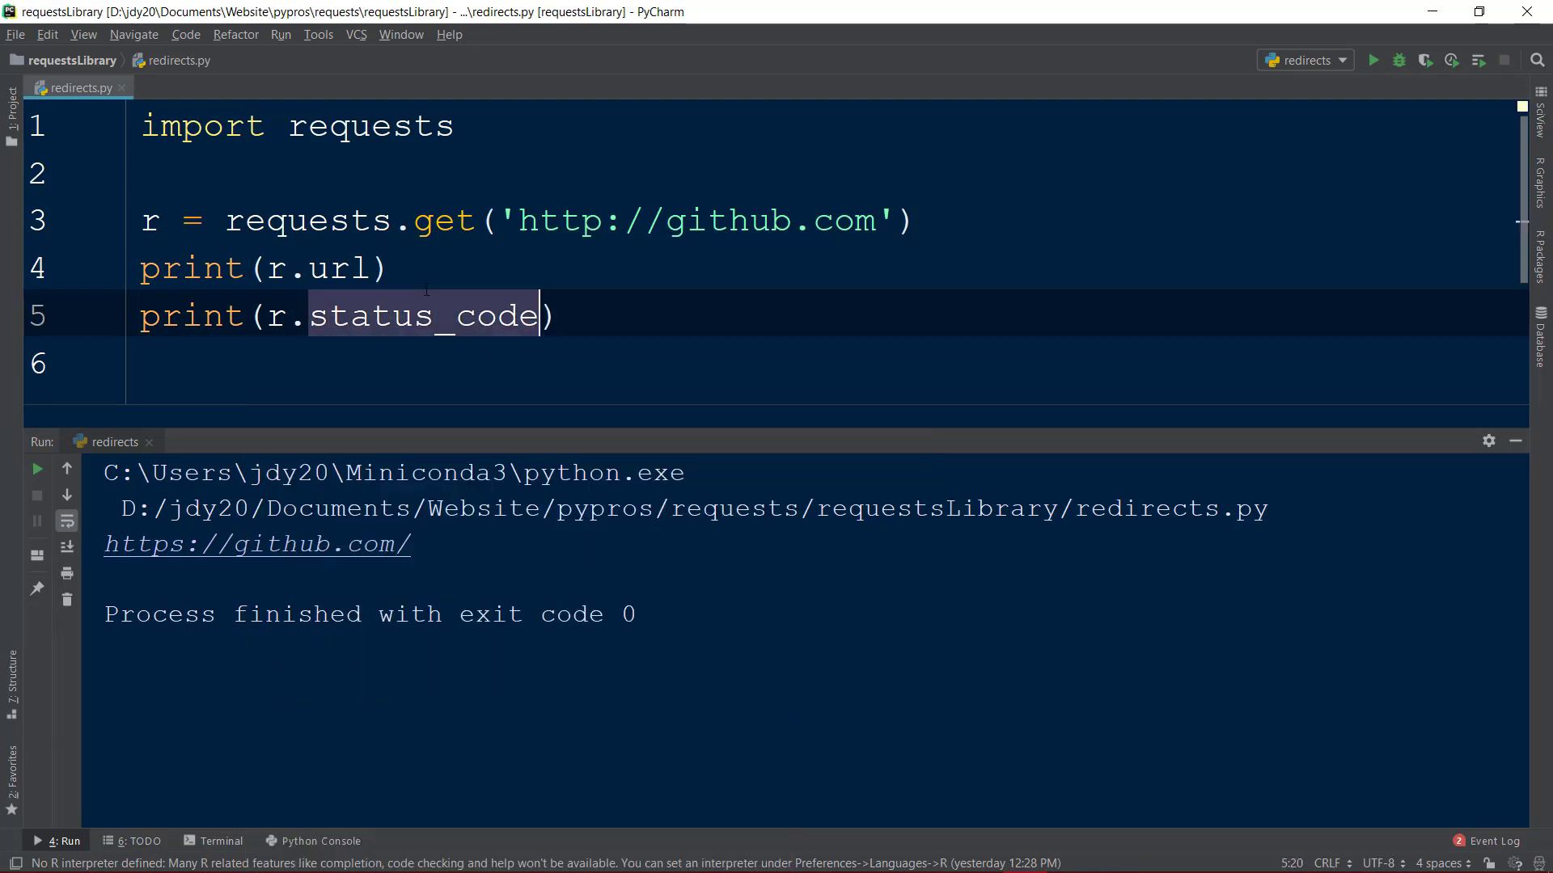
left_click(1373, 60)
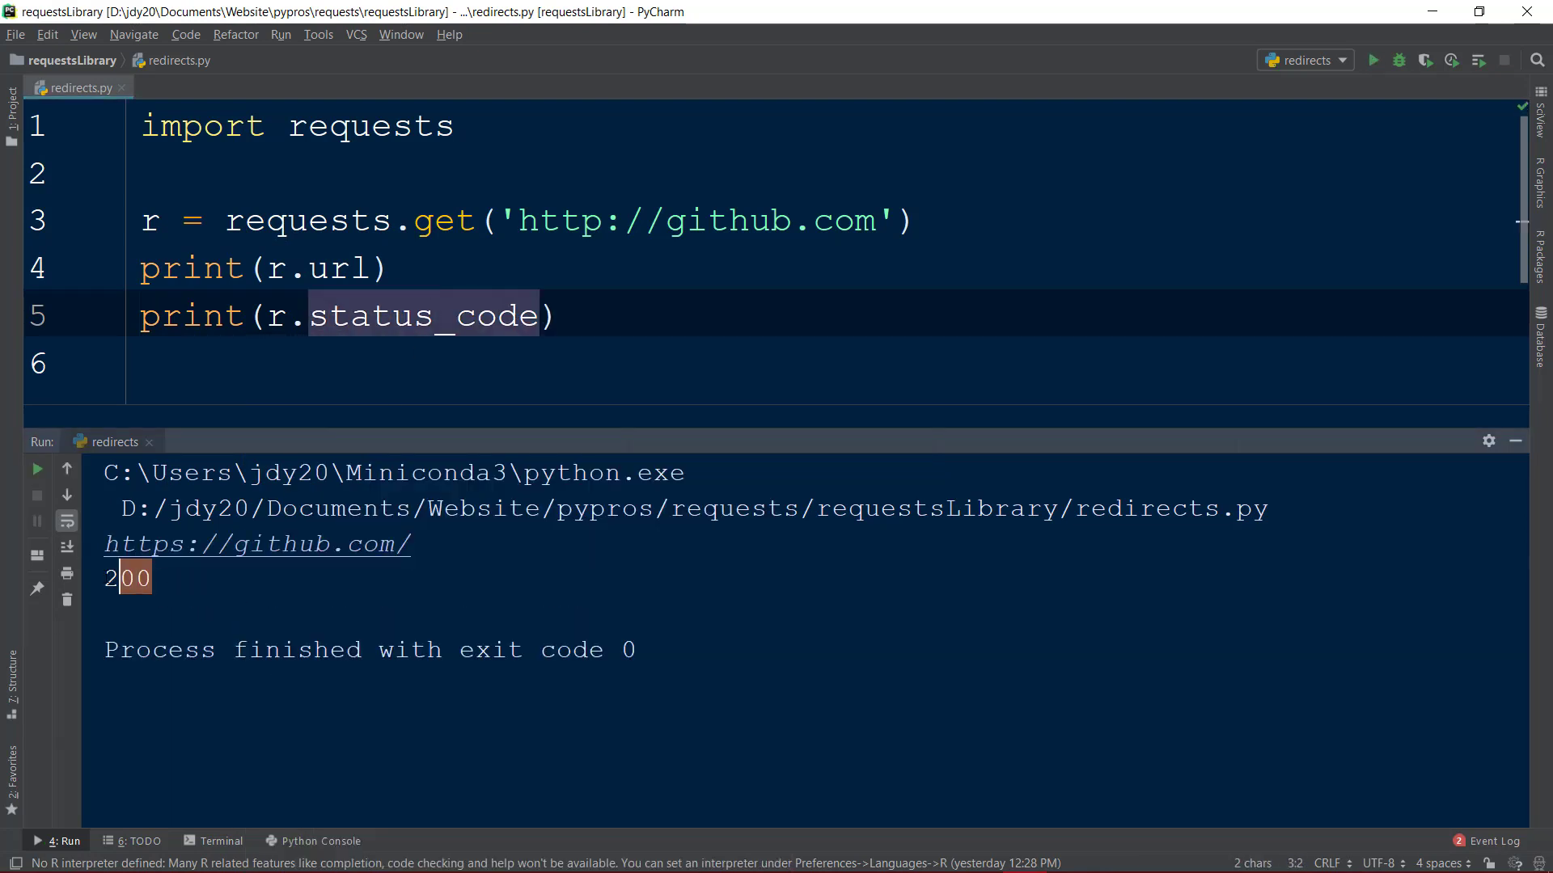
left_click(154, 578)
type("pr")
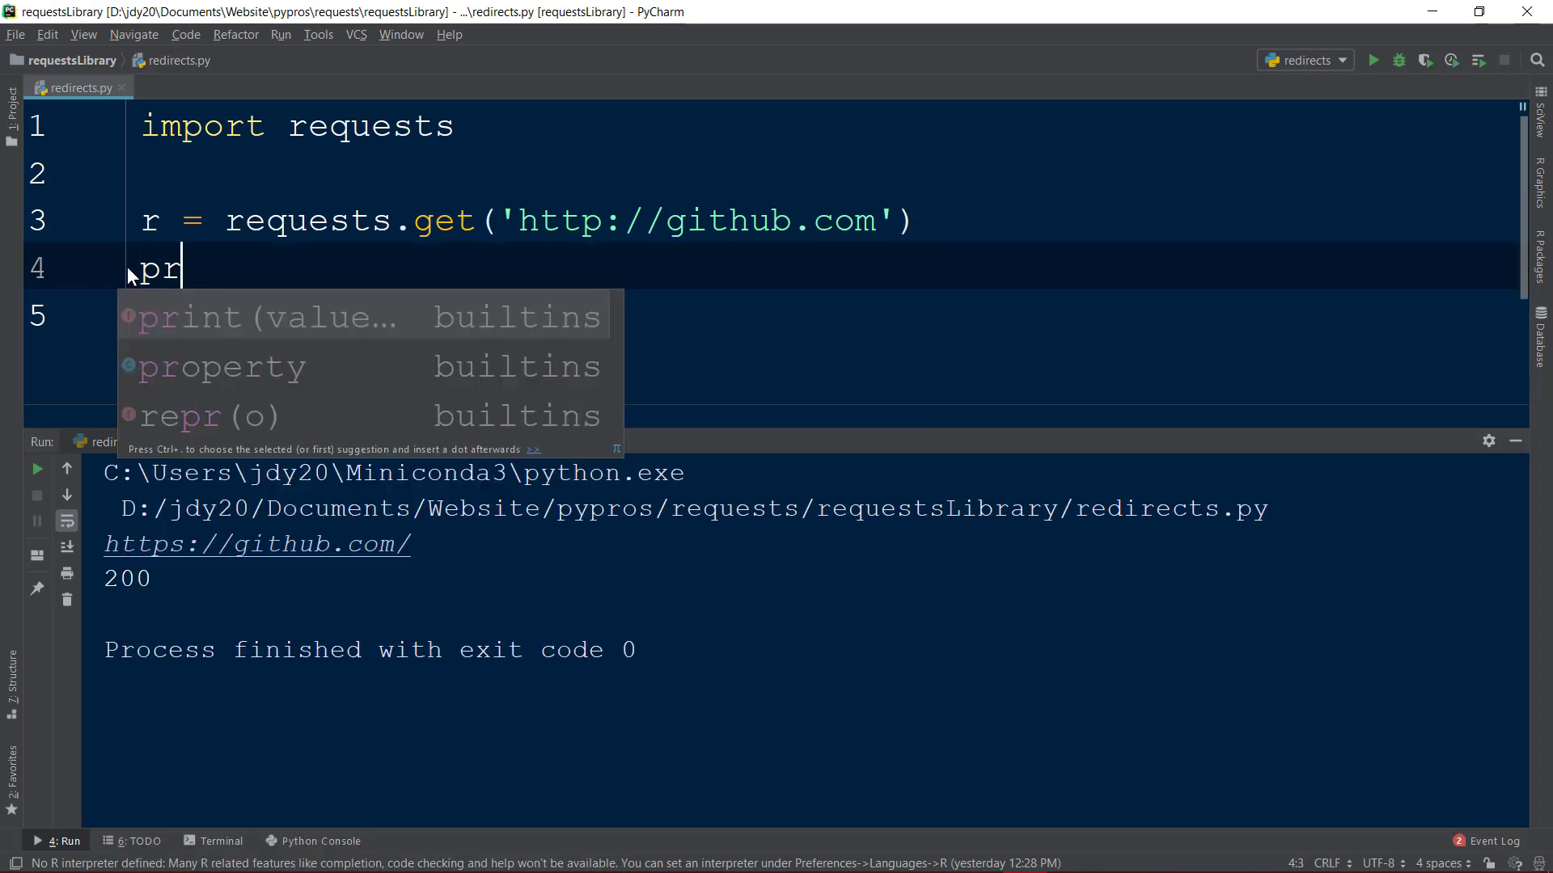
Print r.history and run, getting [<Response [301]>], then start a second GET argument
type("int(r.history")
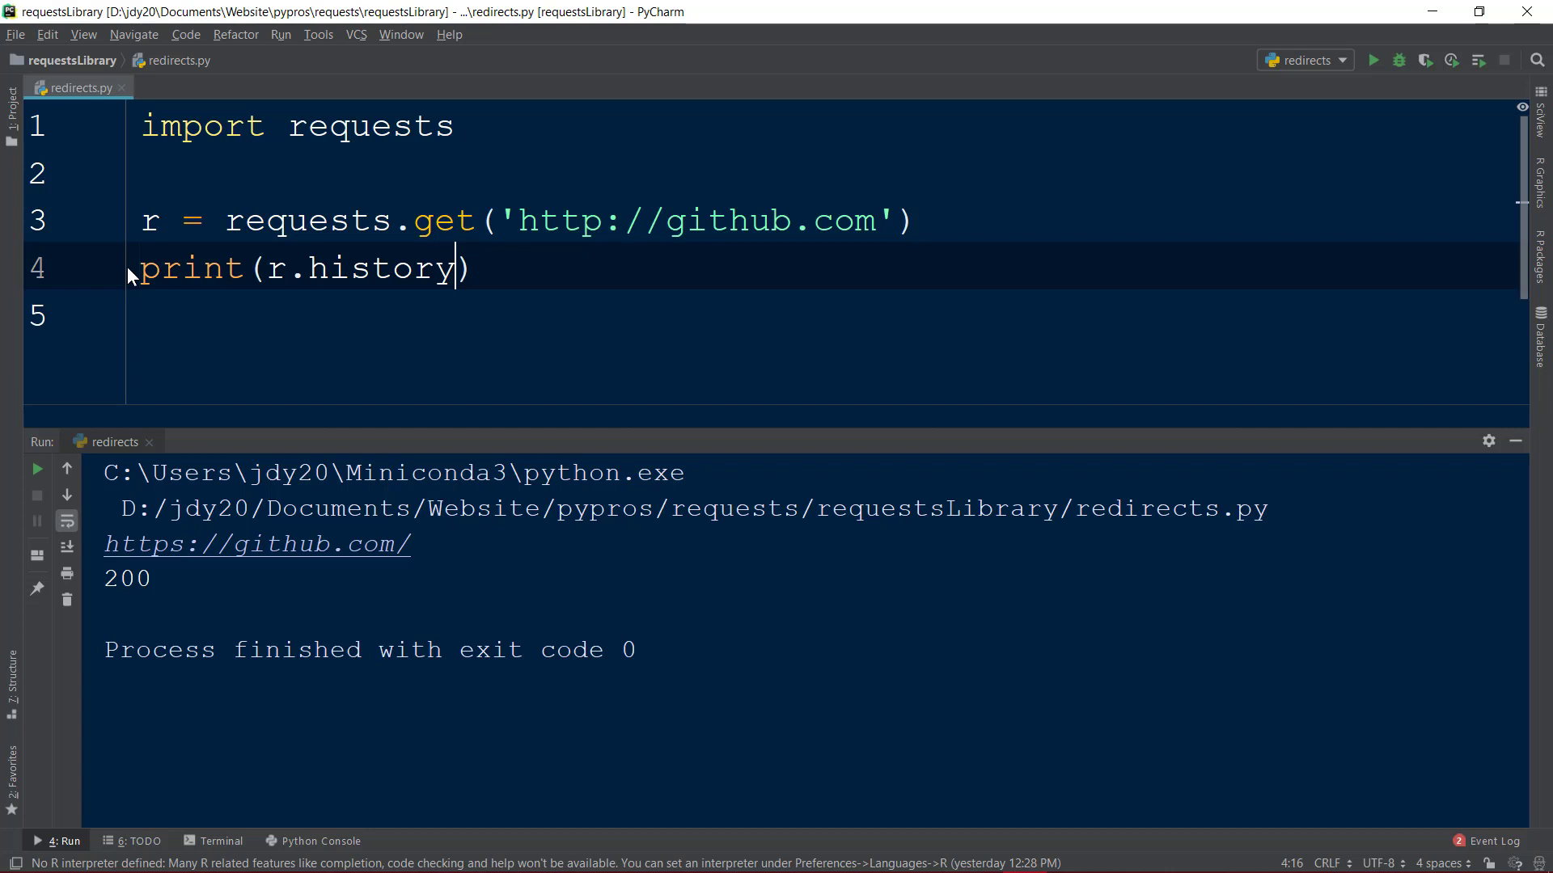
double_click(380, 267)
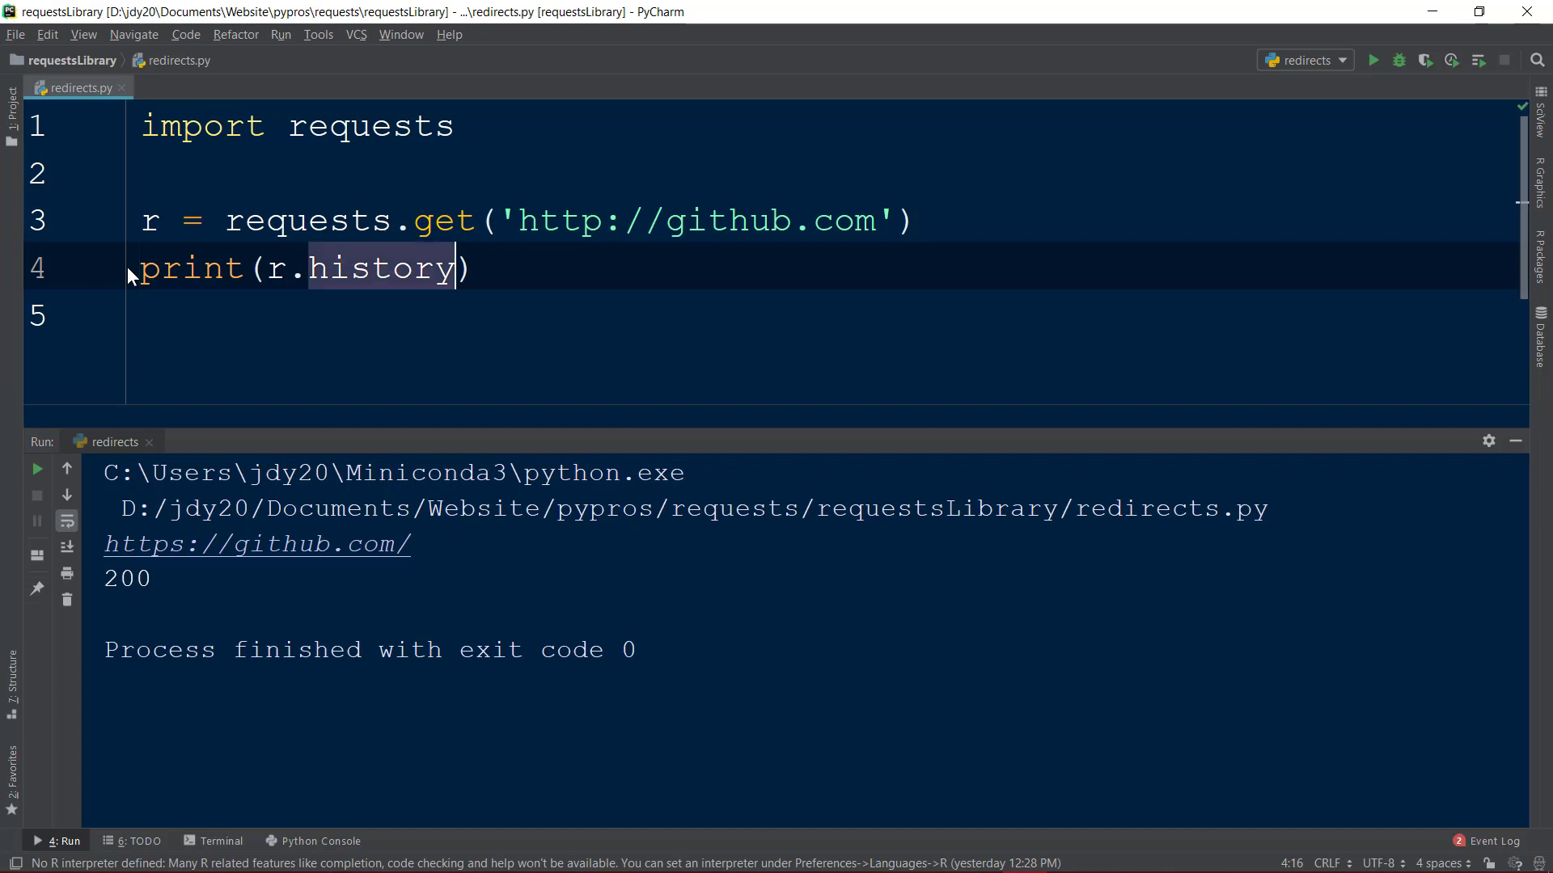
left_click(1373, 59)
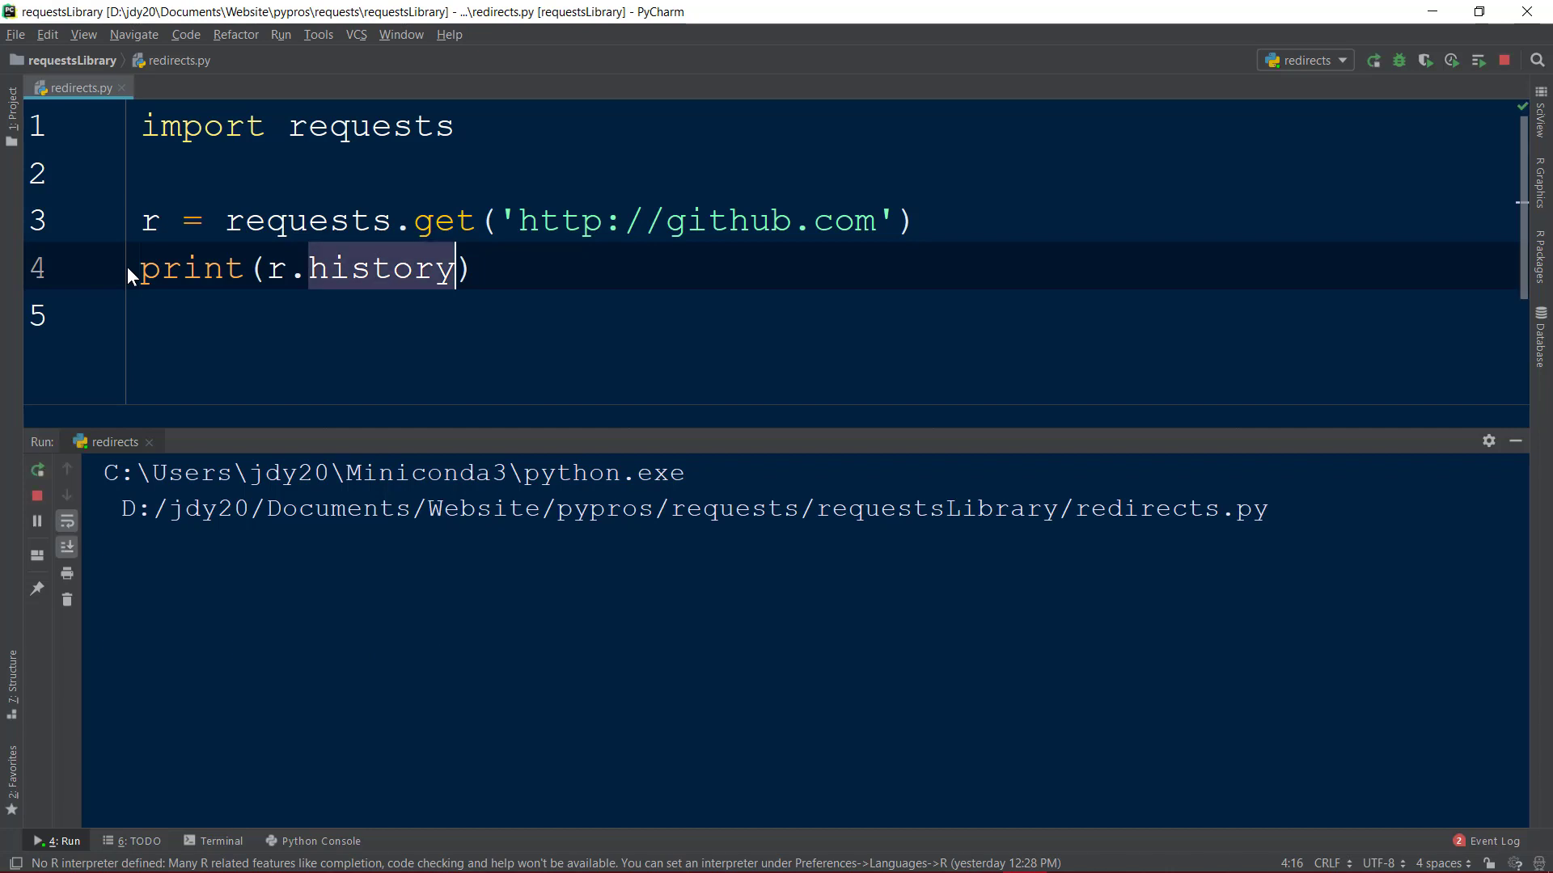
left_click(1373, 60)
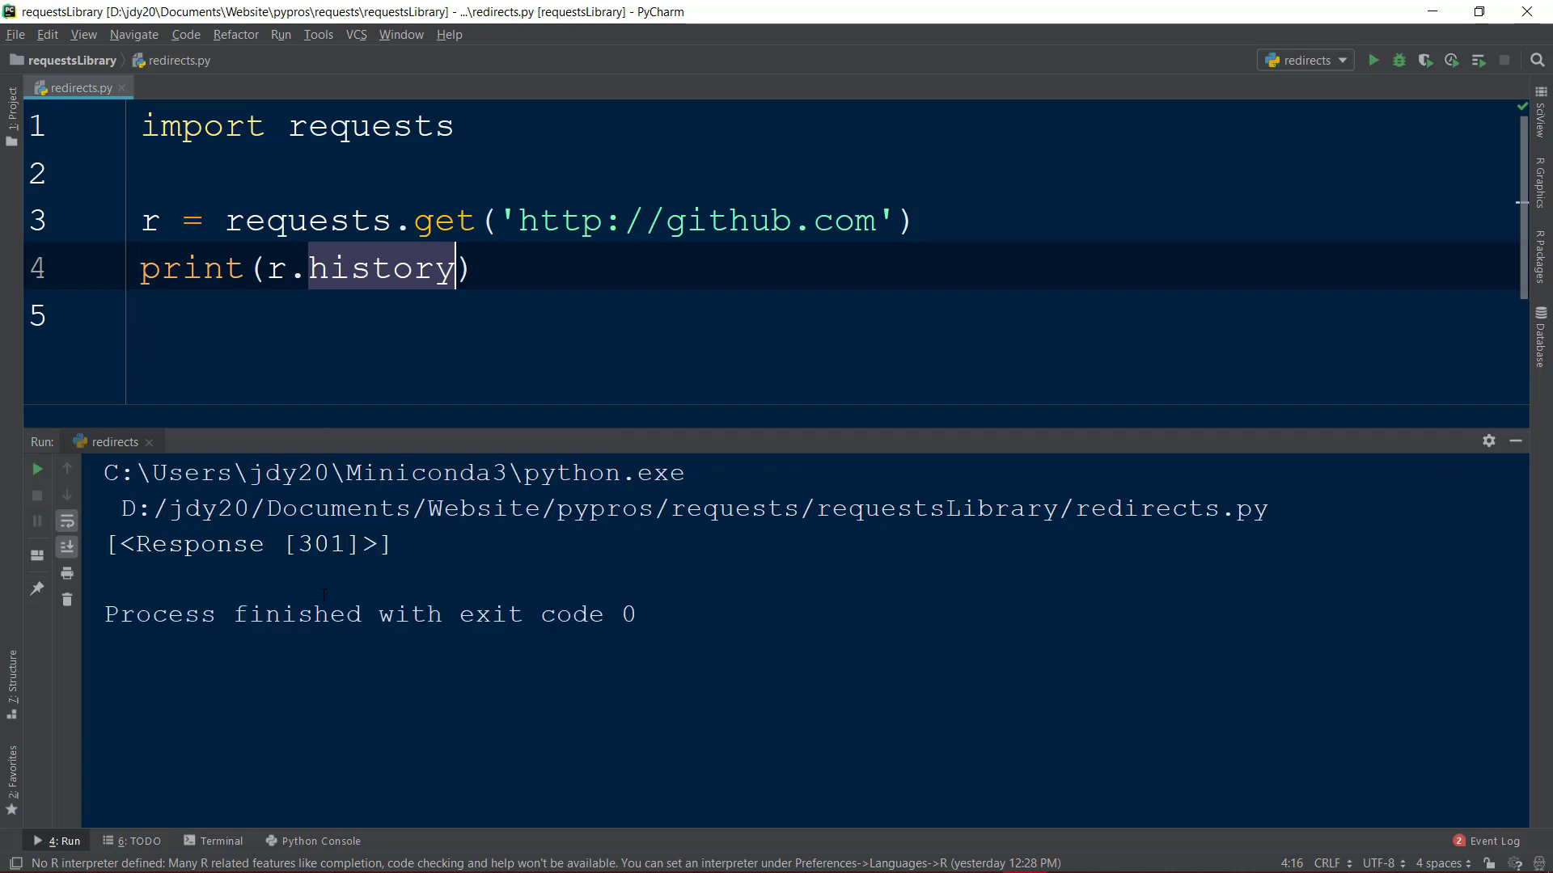
double_click(341, 543)
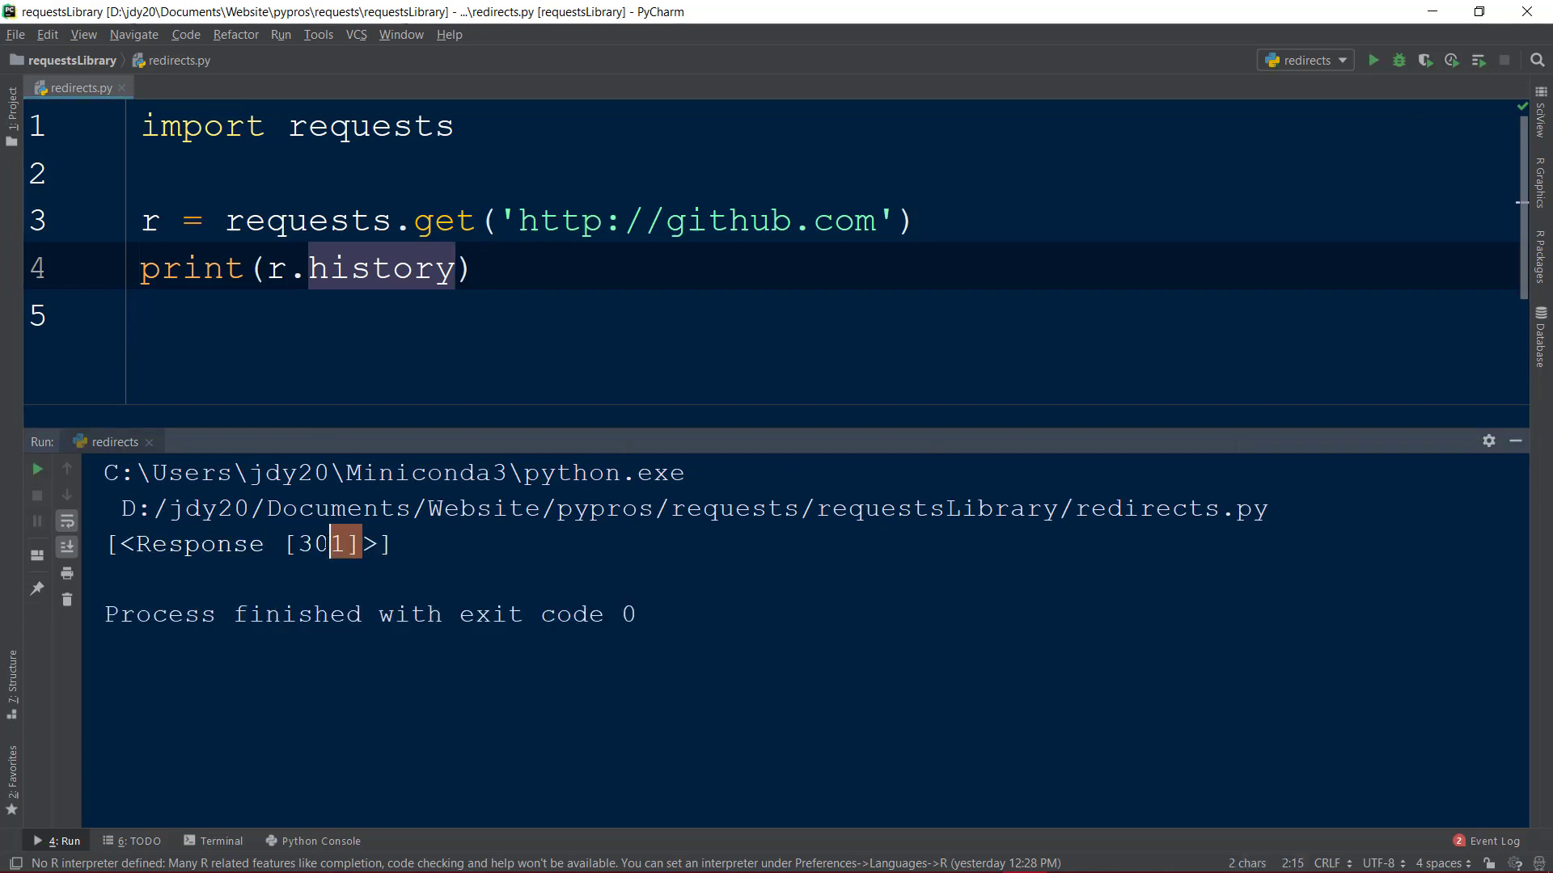
double_click(322, 543)
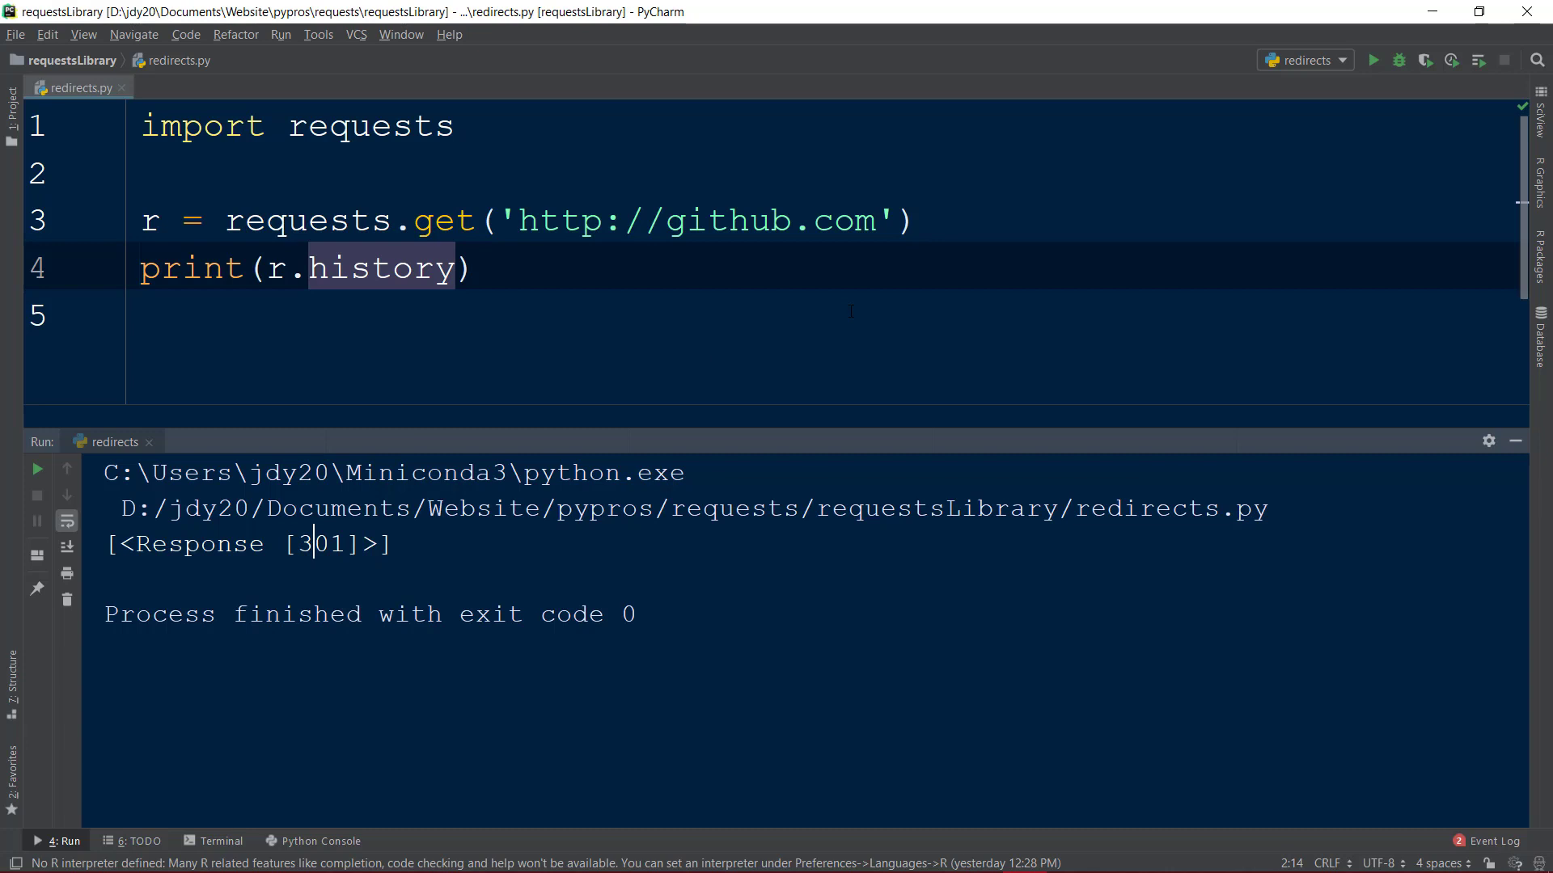
type(",")
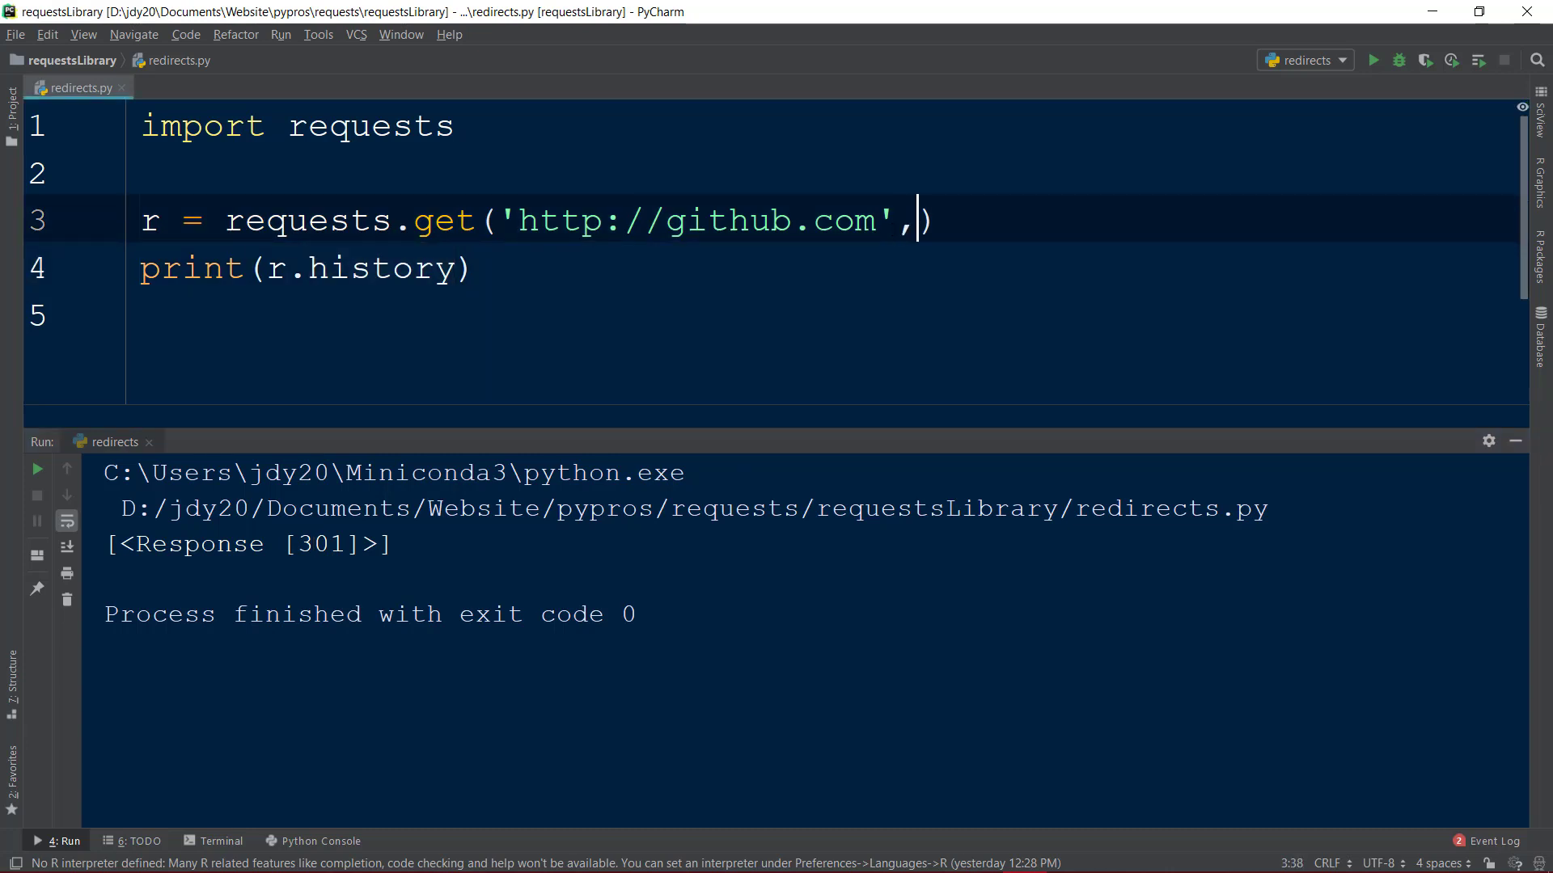
Add allow_redirects=False to the GET call and rerun, printing an empty history []
type("allo")
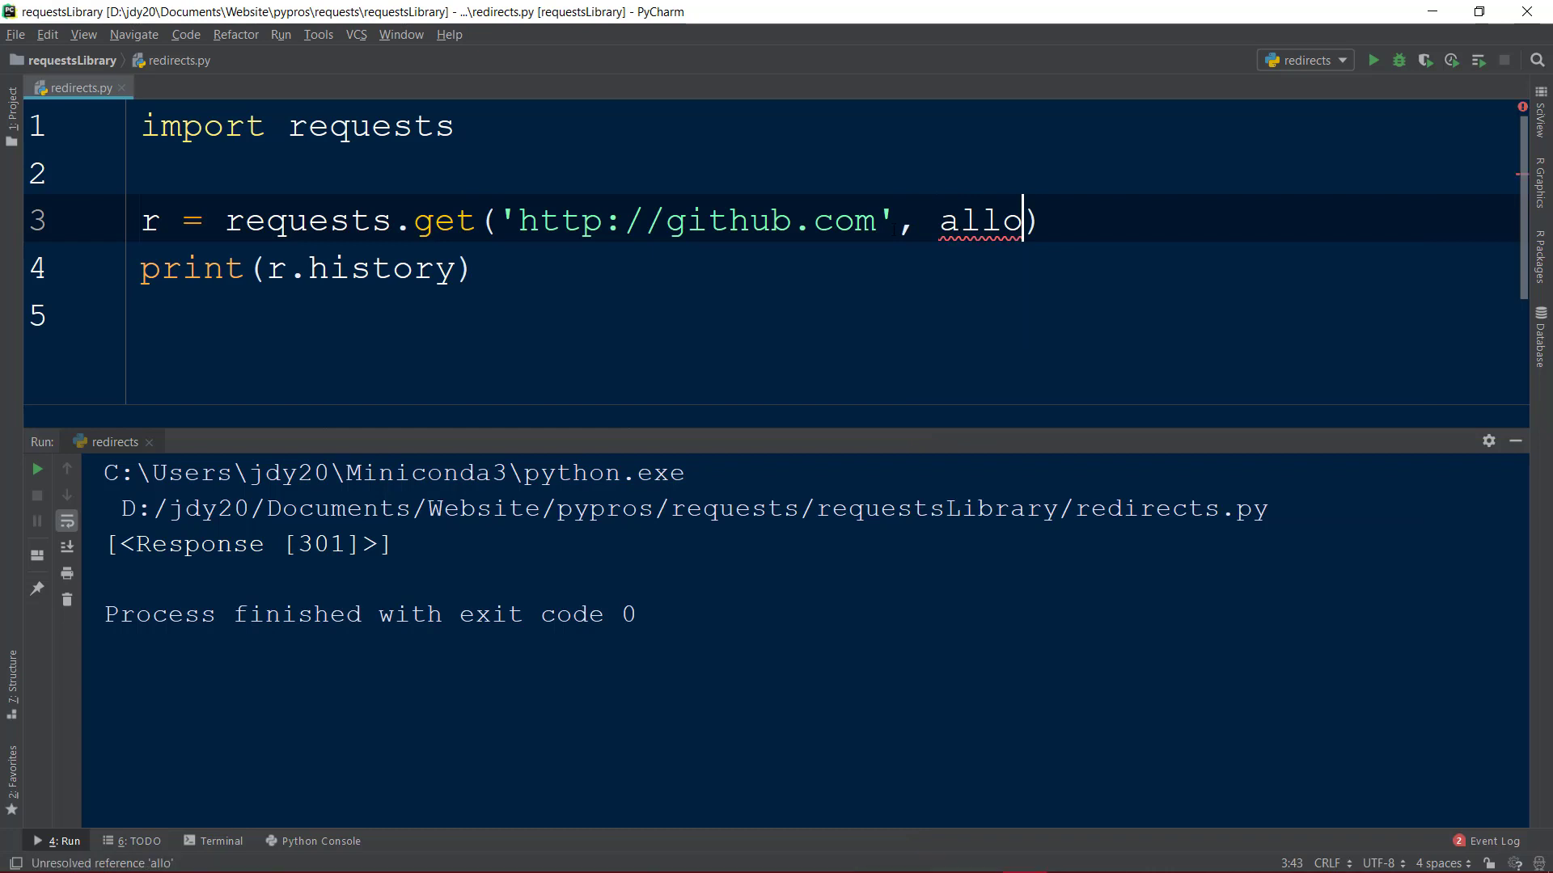
type("w_re")
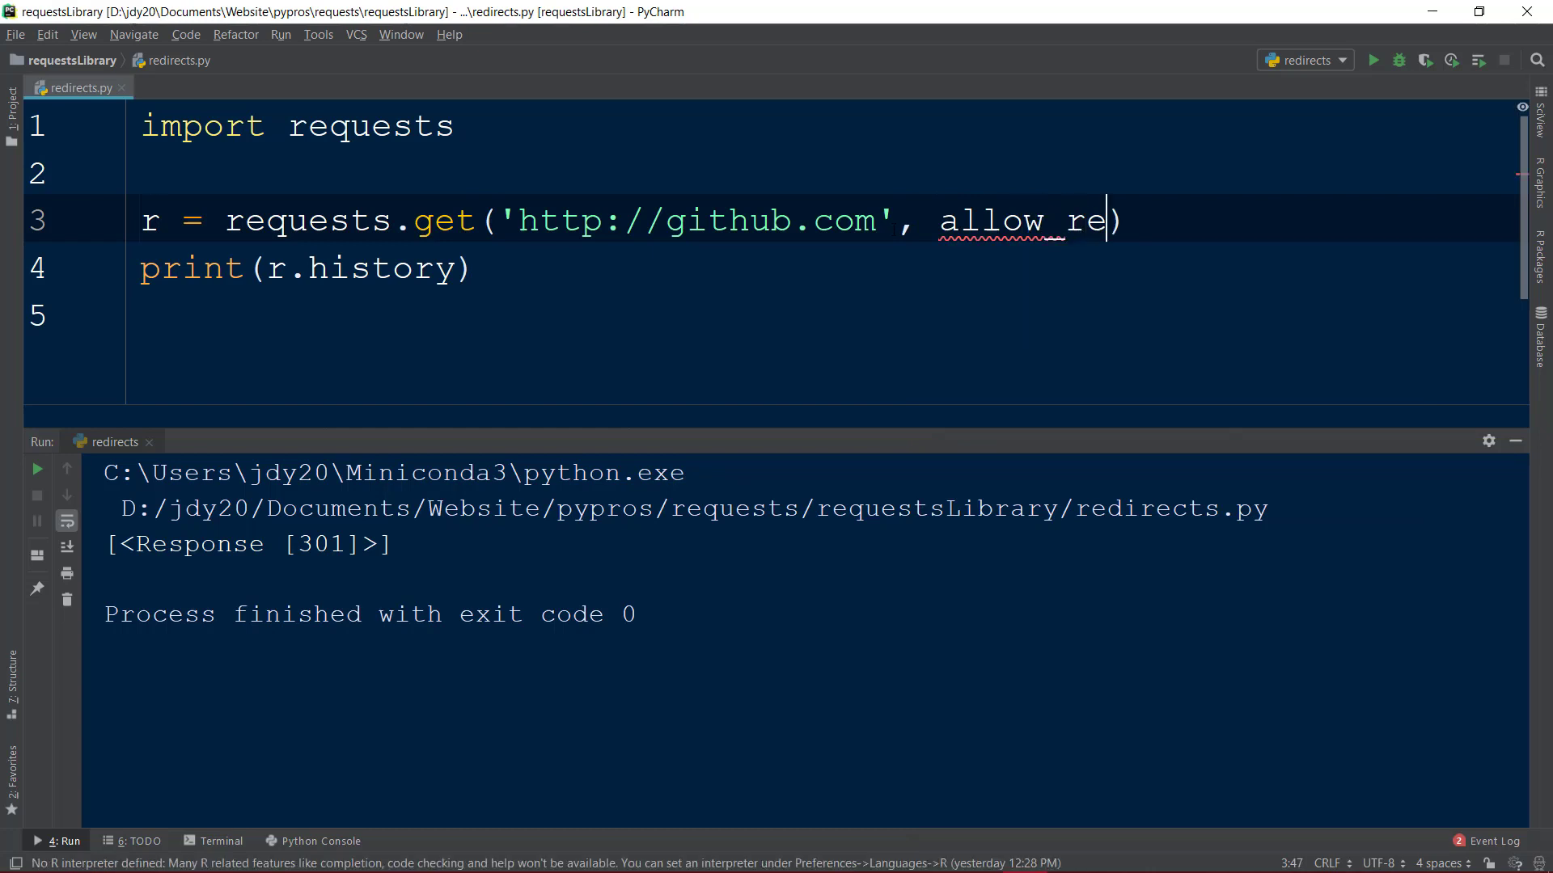
type("directs")
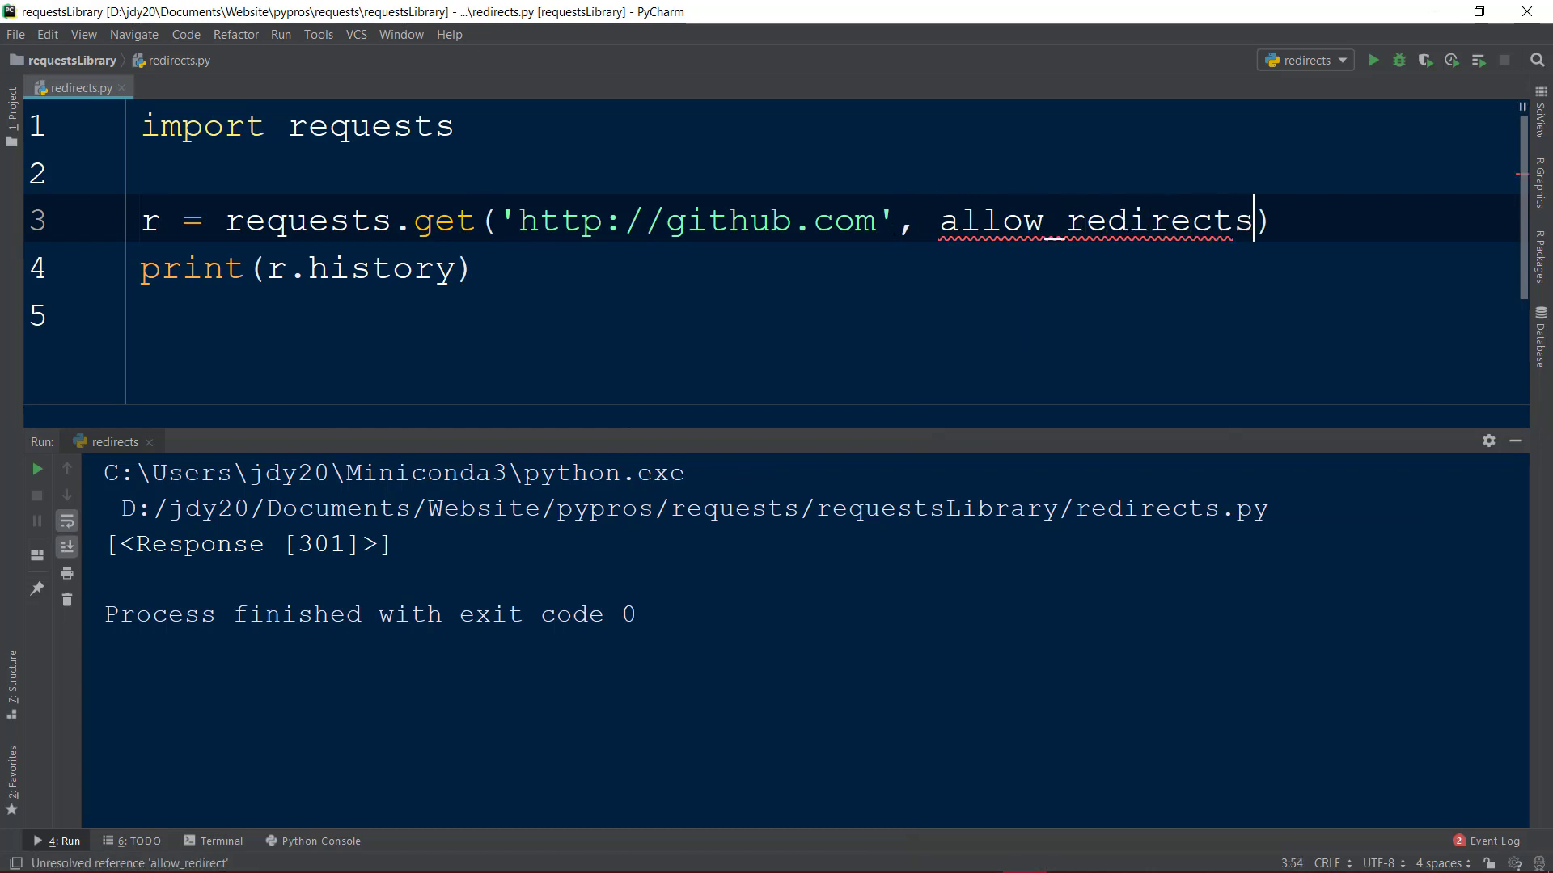
type("=")
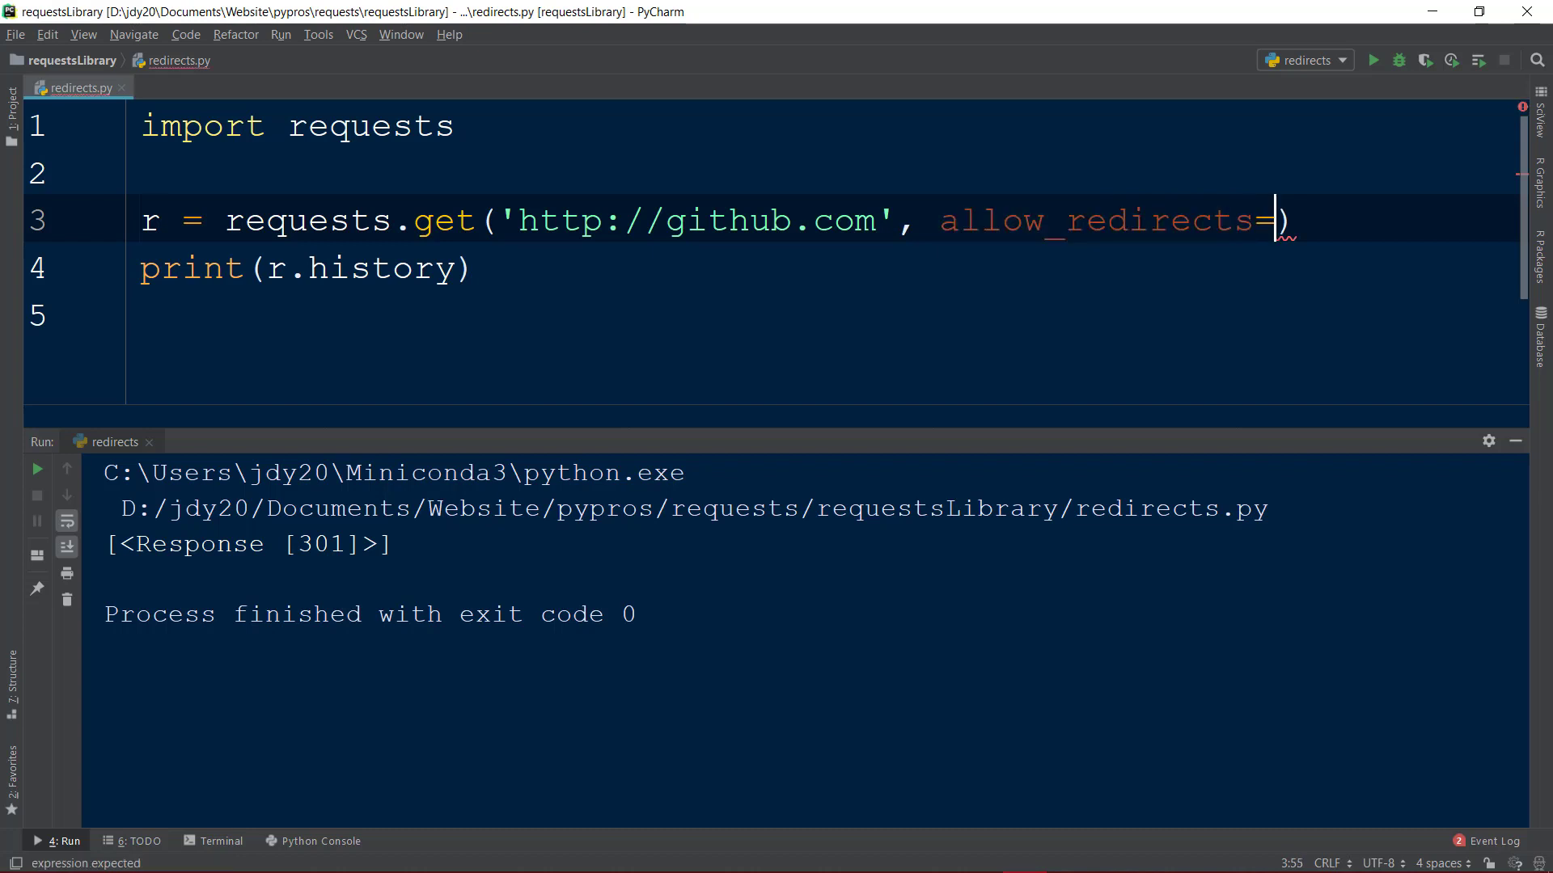
type("False")
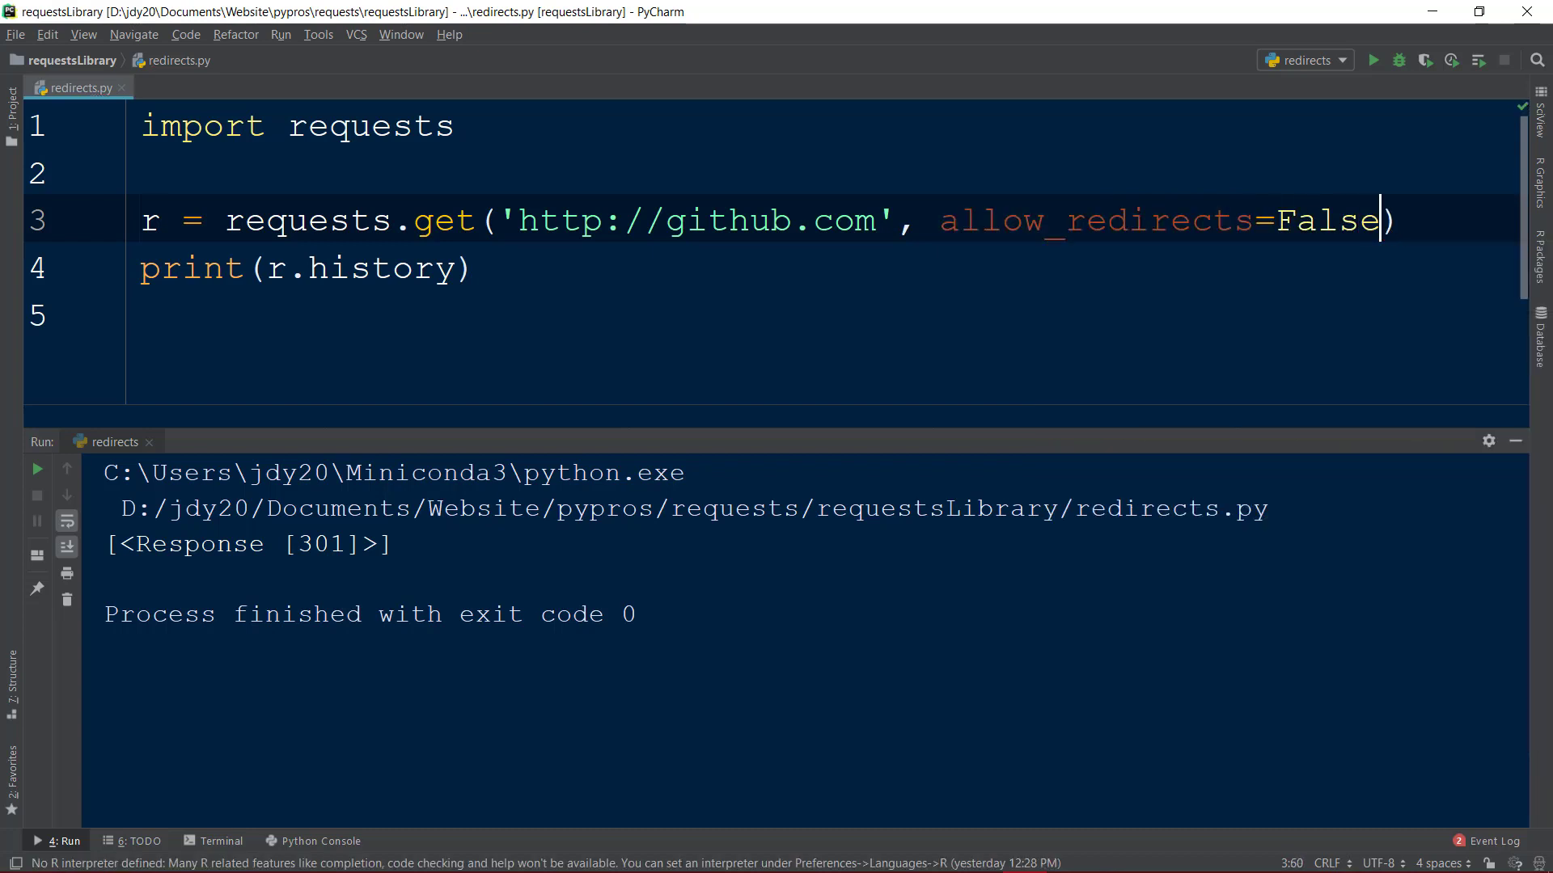
left_click(1374, 60)
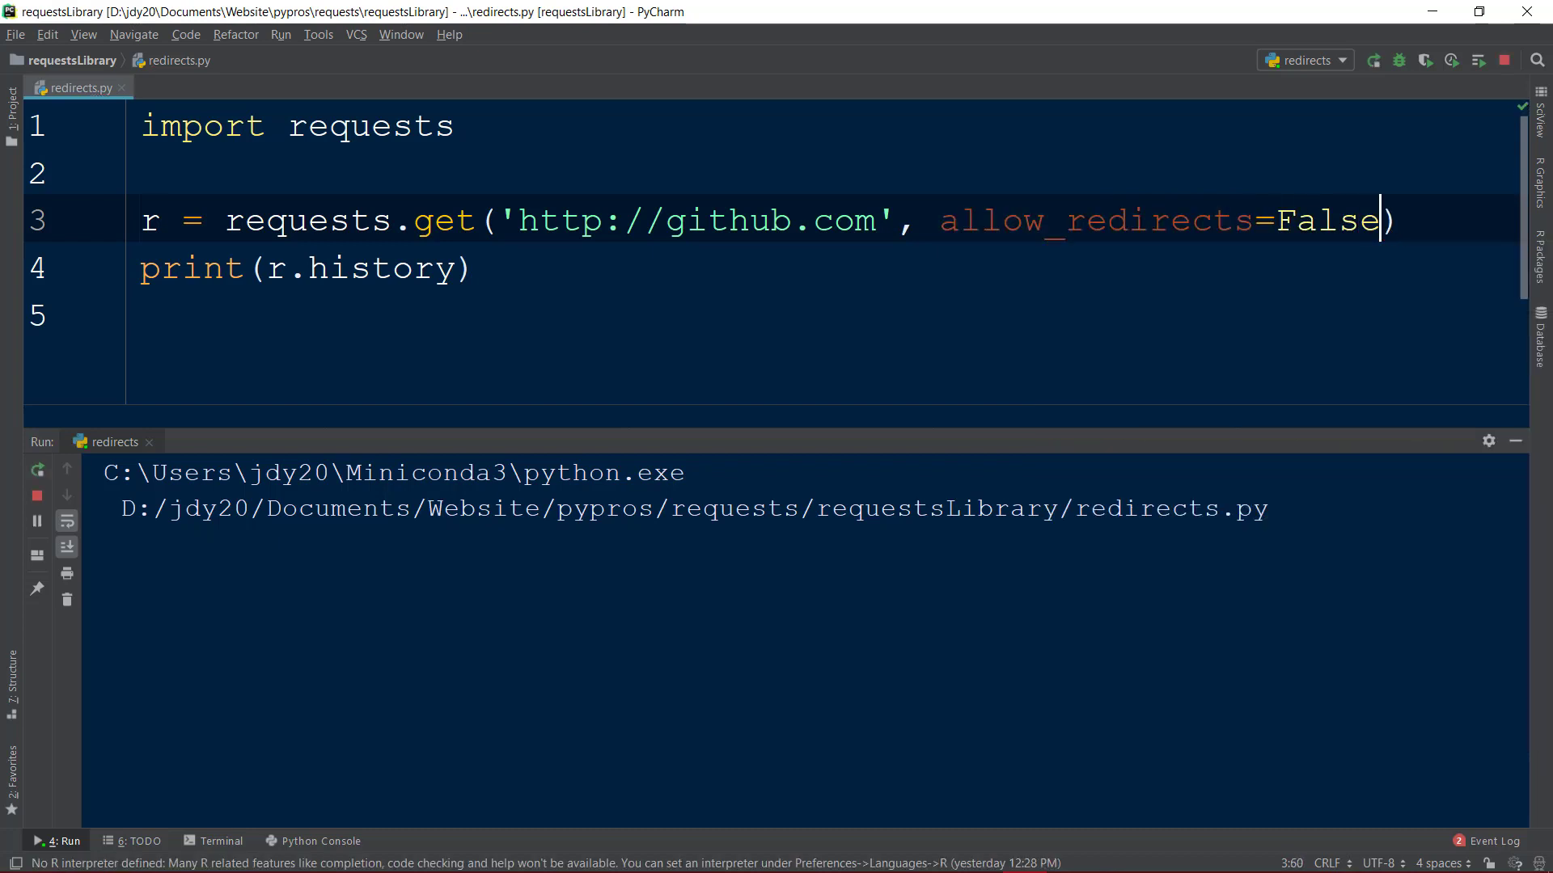
left_click(1374, 60)
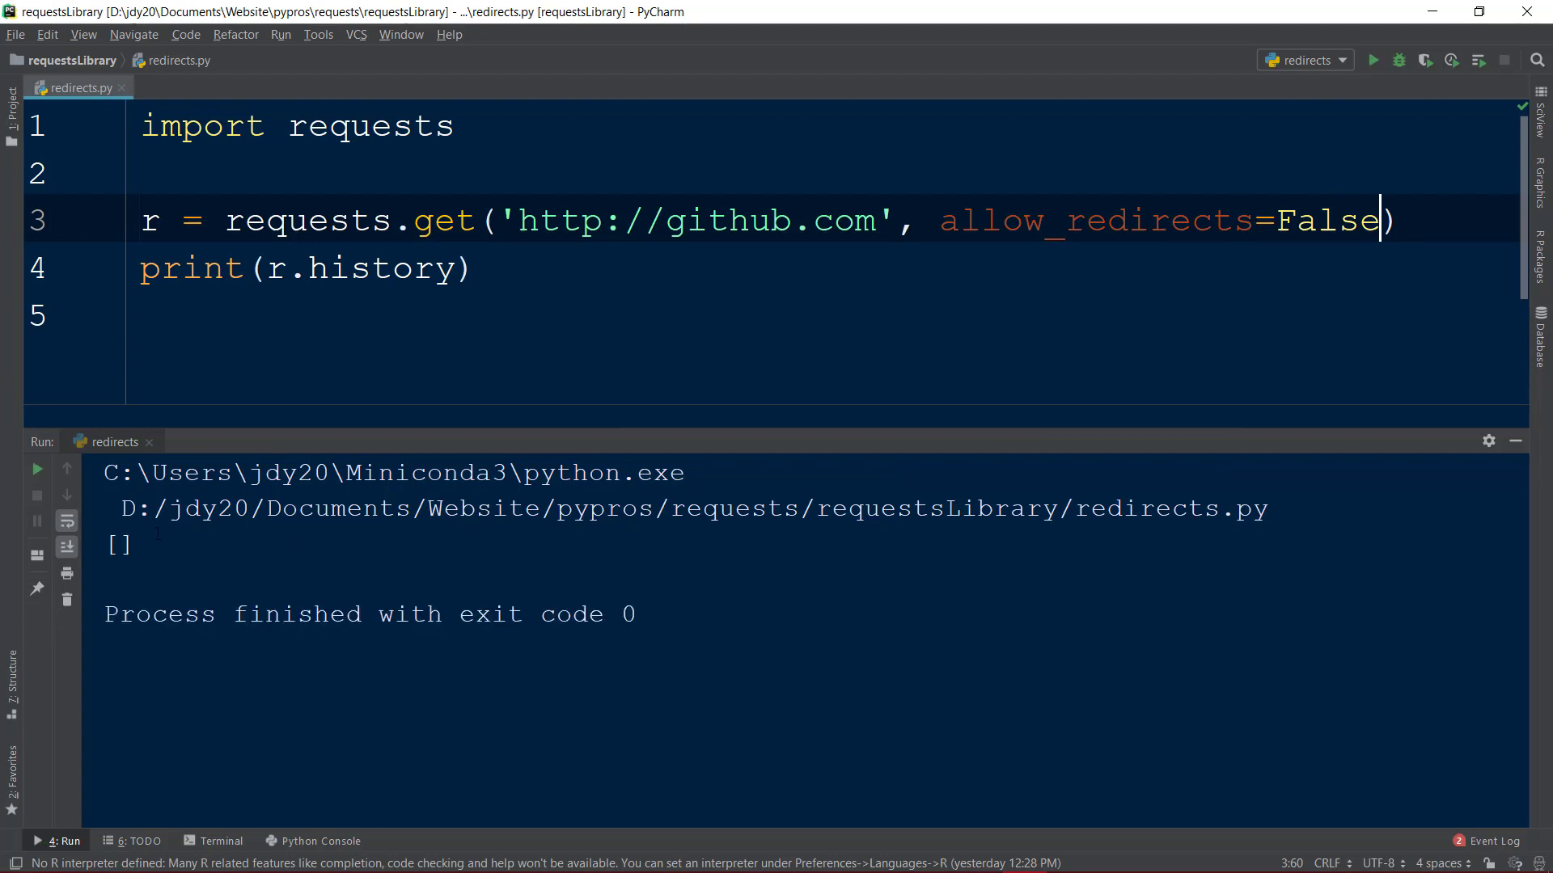
double_click(118, 543)
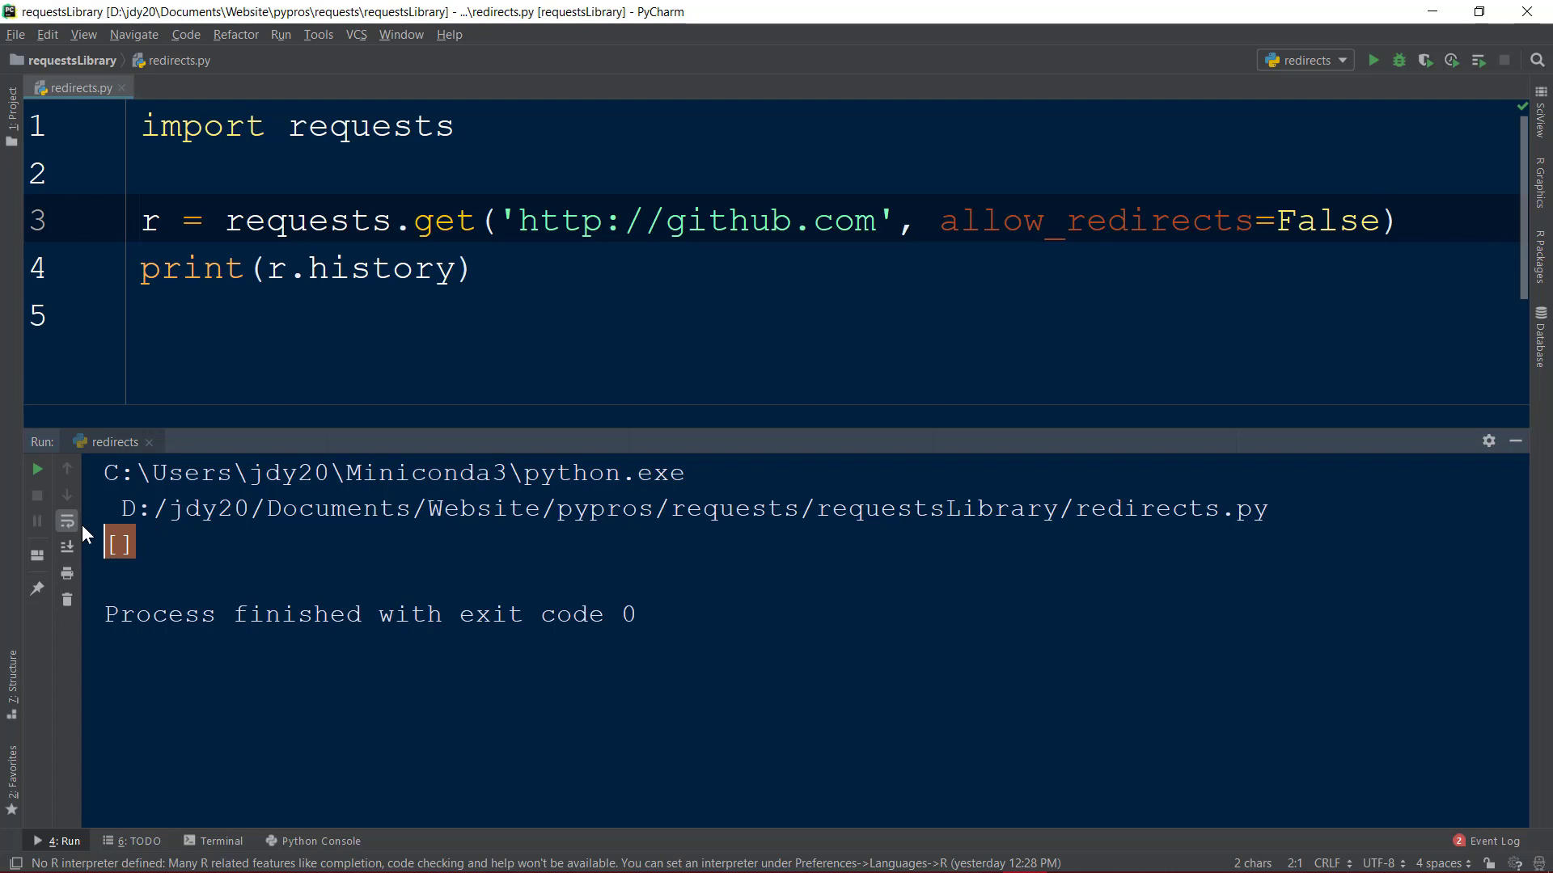
double_click(443, 220)
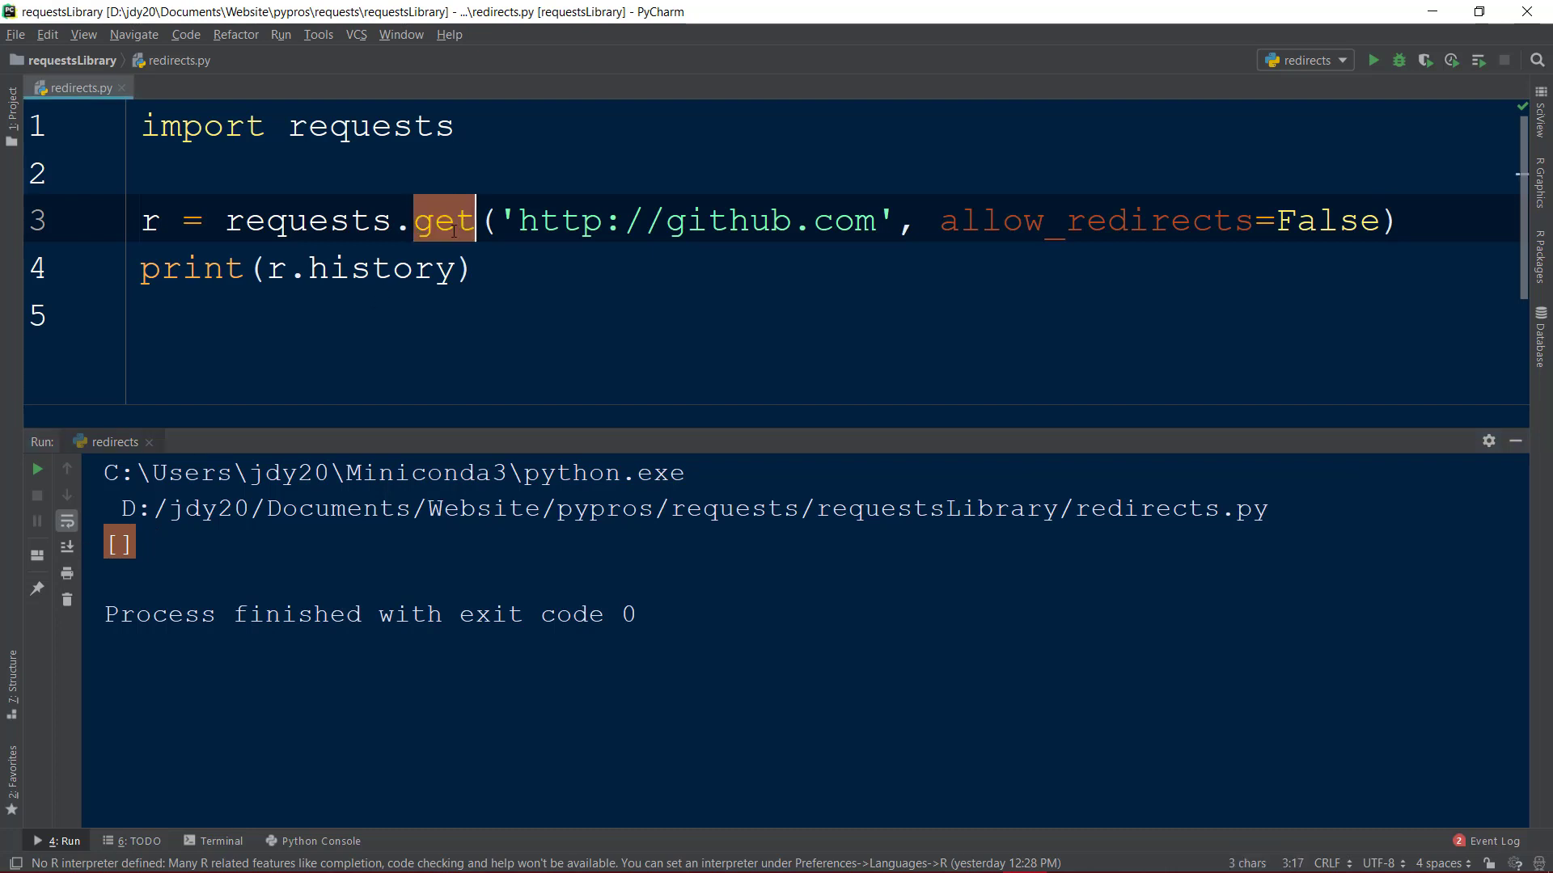
type("head")
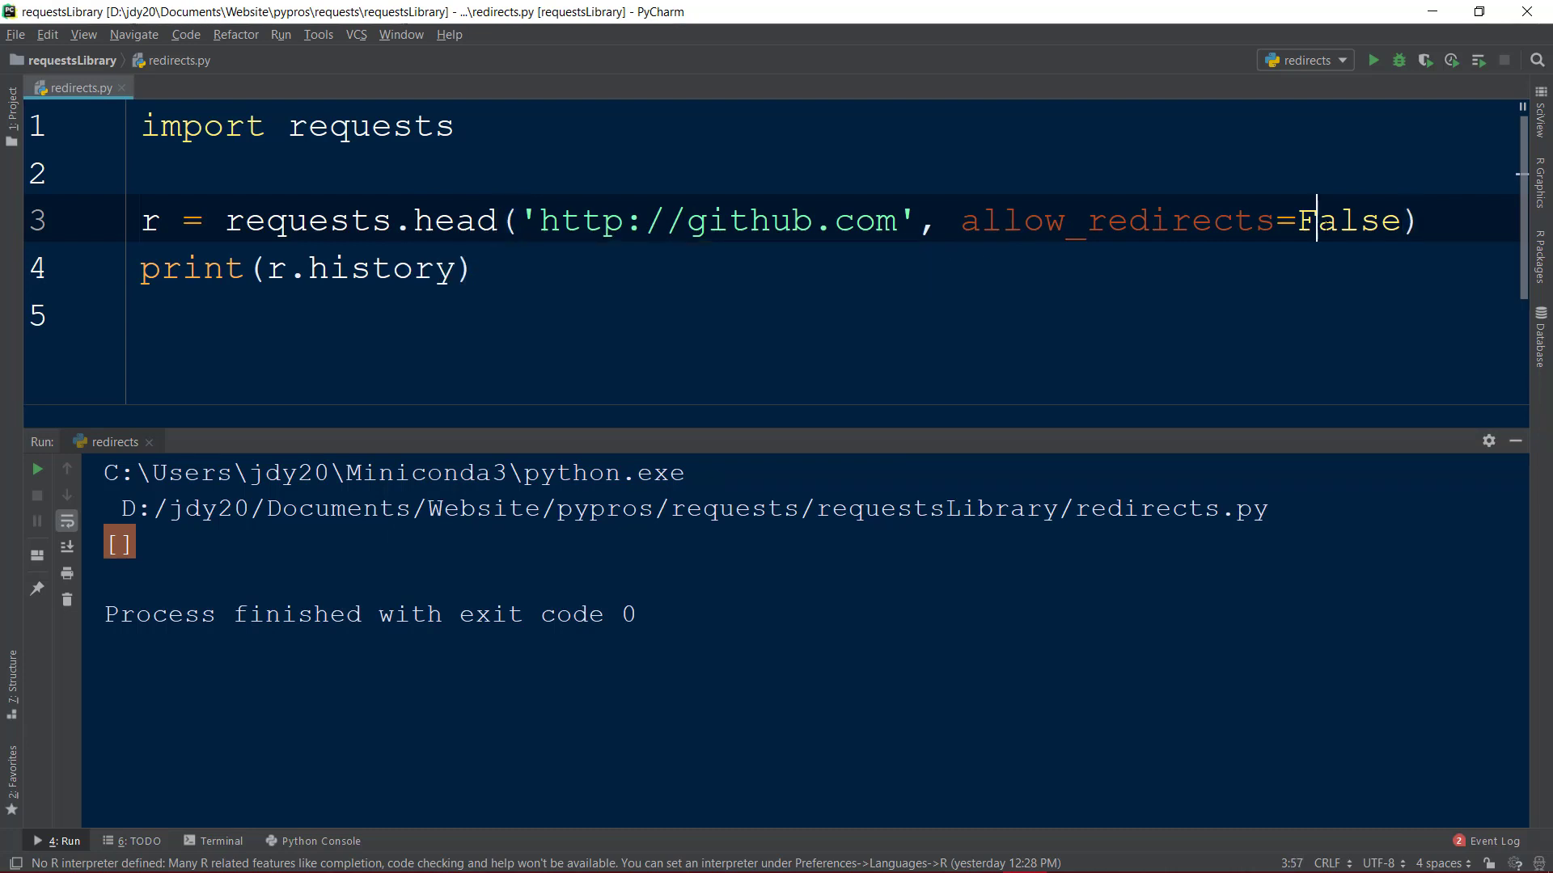
type("Tru")
type("print(")
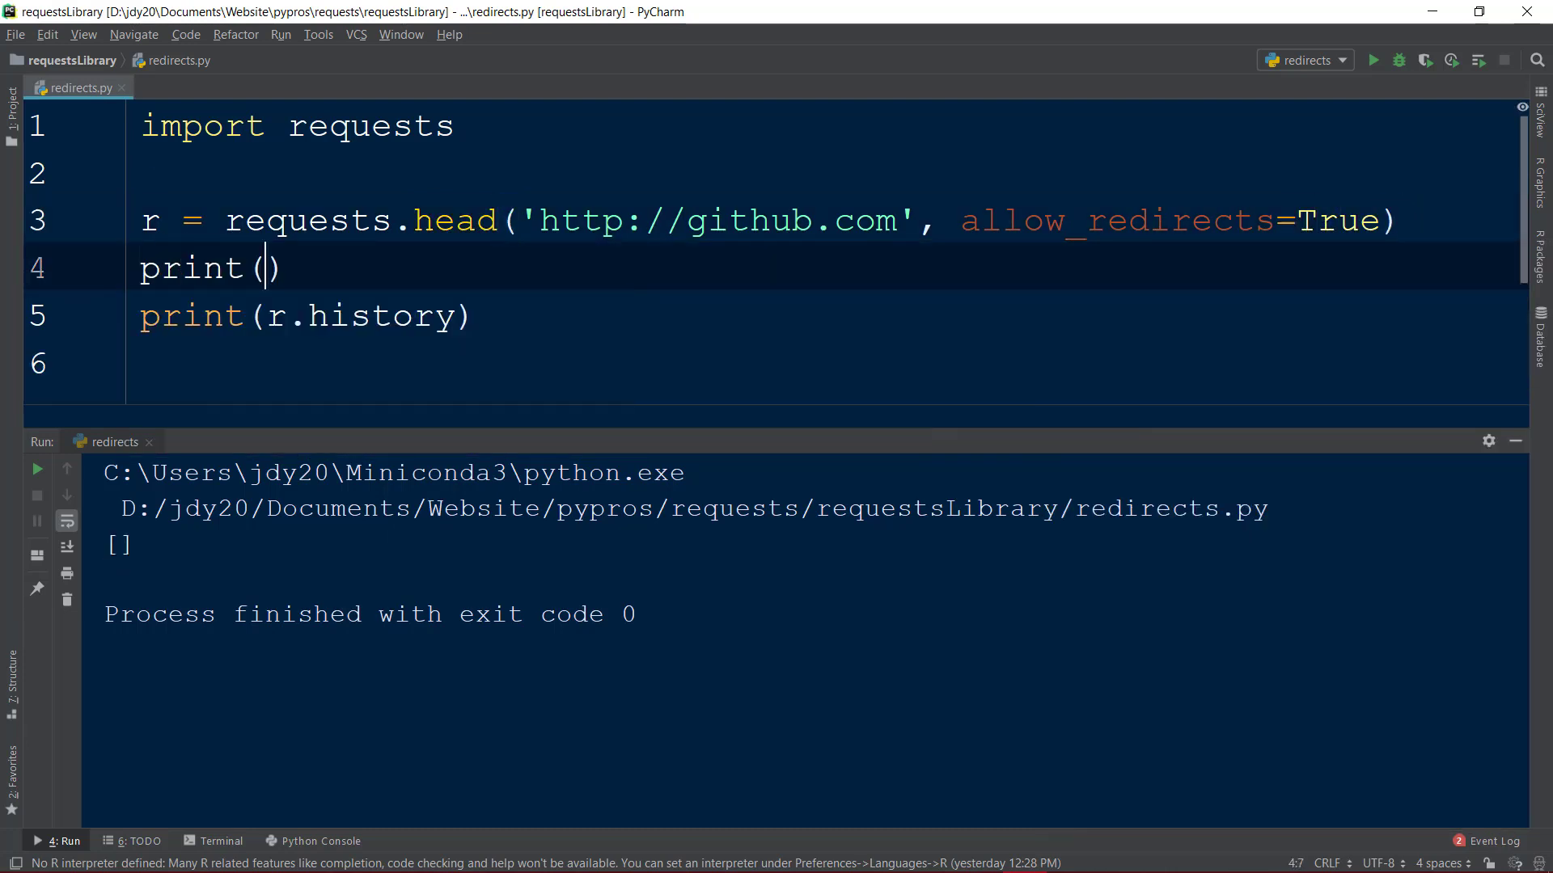
type("r.url")
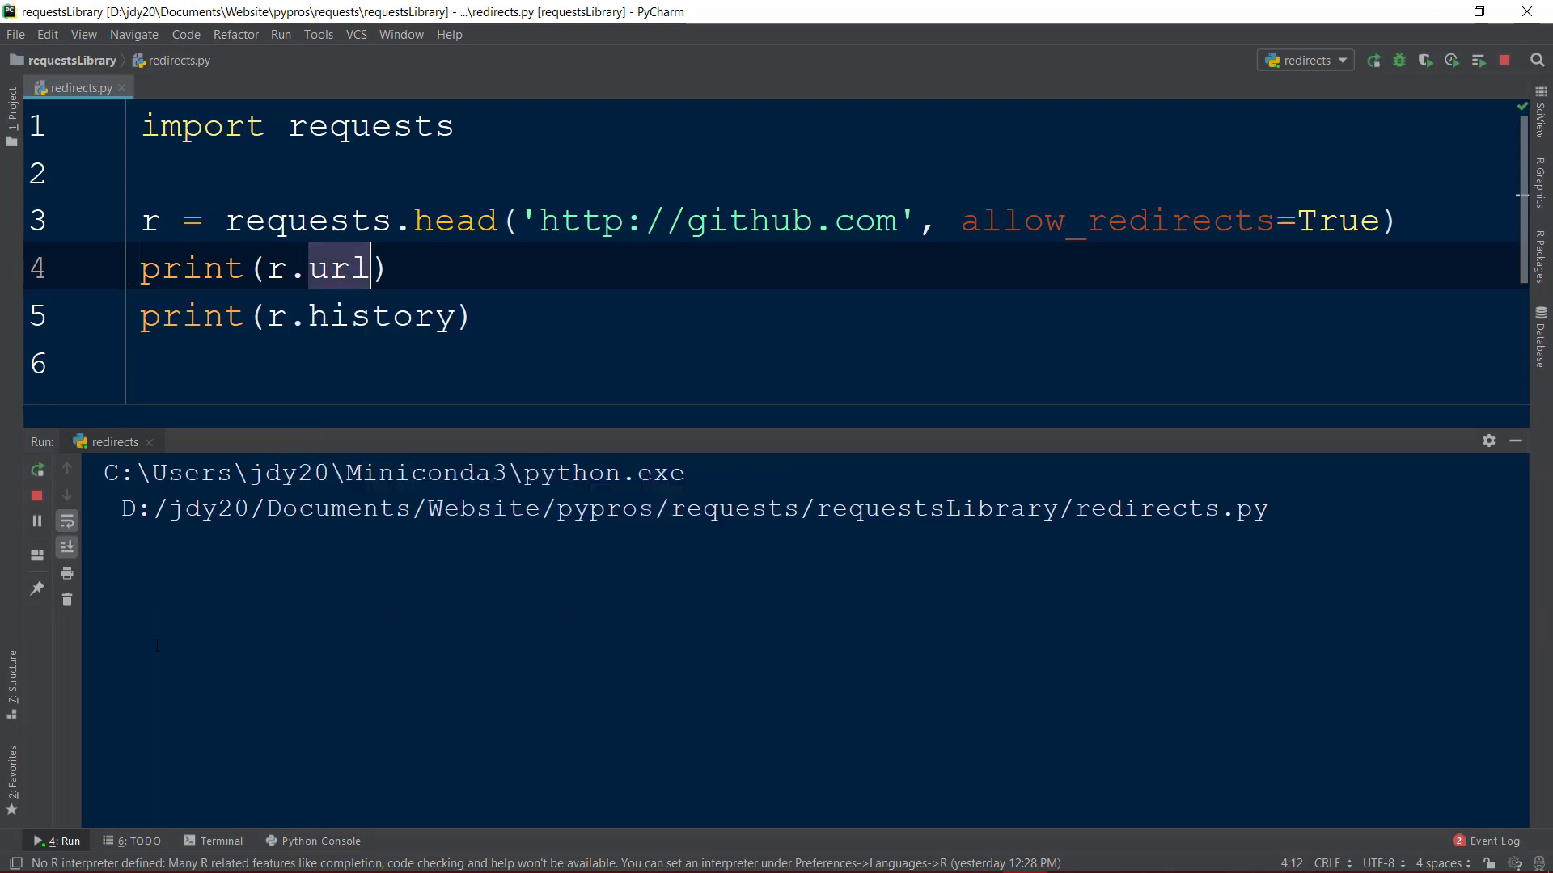
left_click(1373, 60)
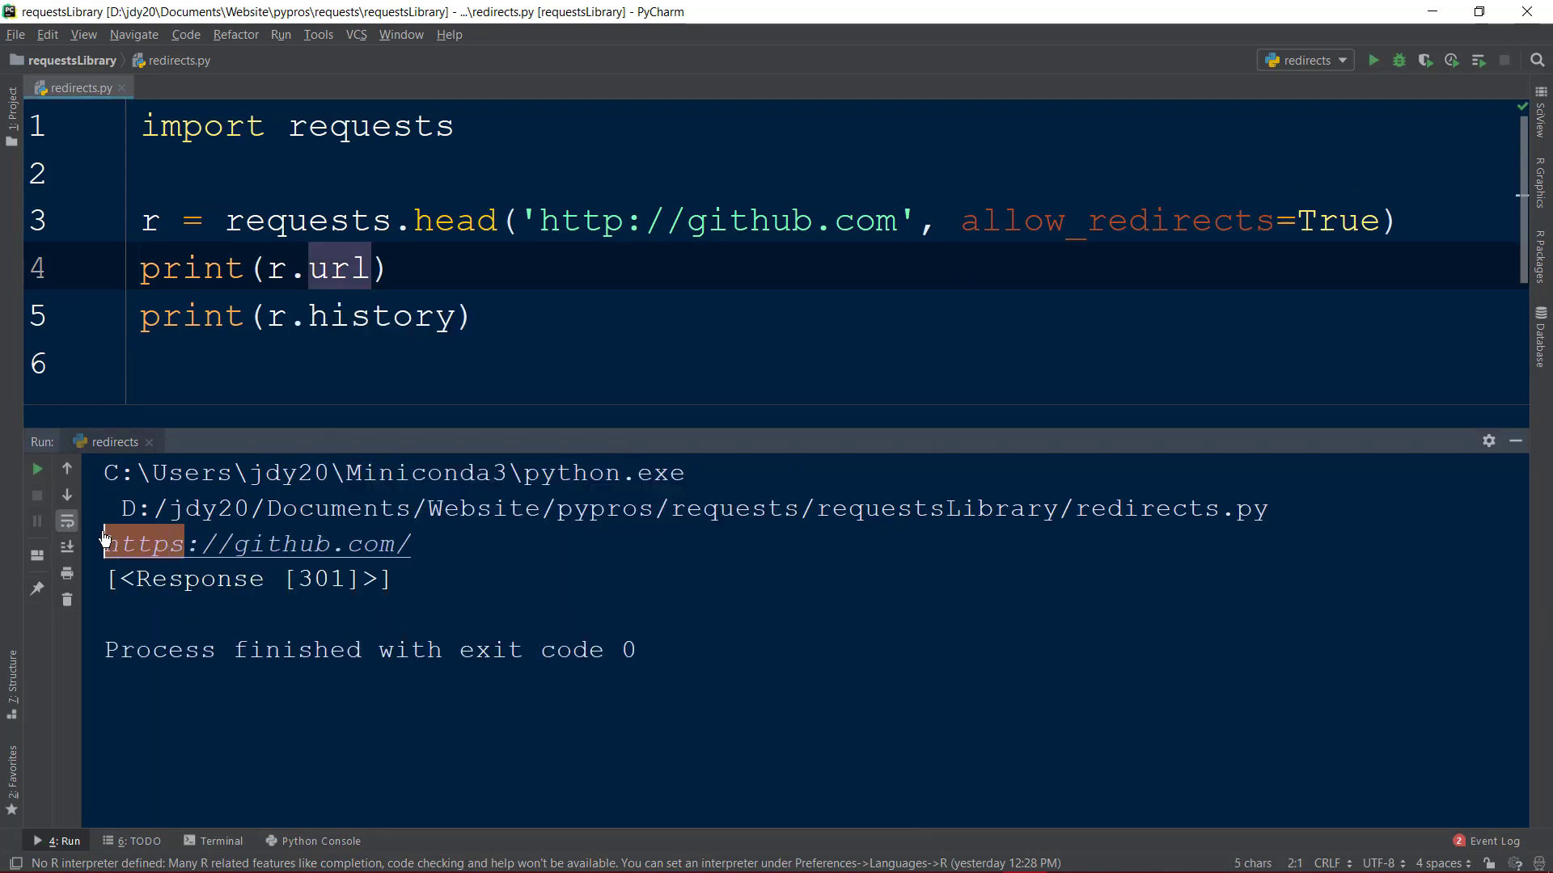